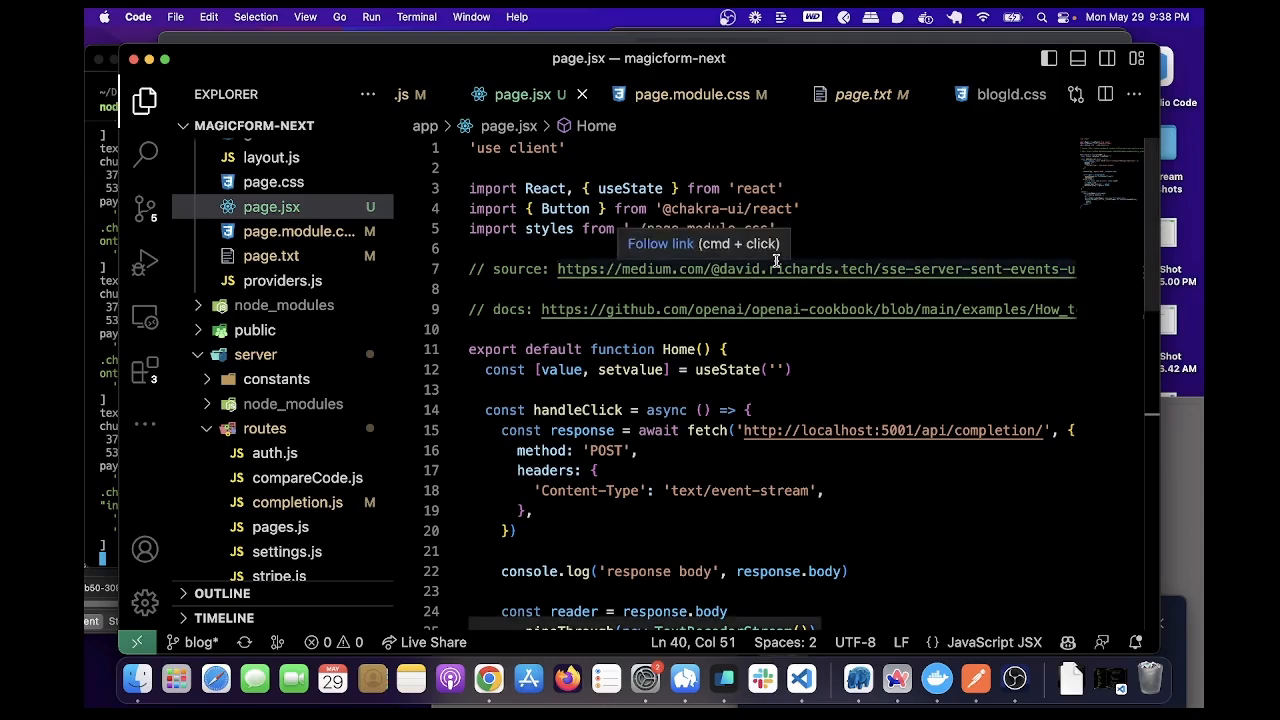
mouse_move(738, 332)
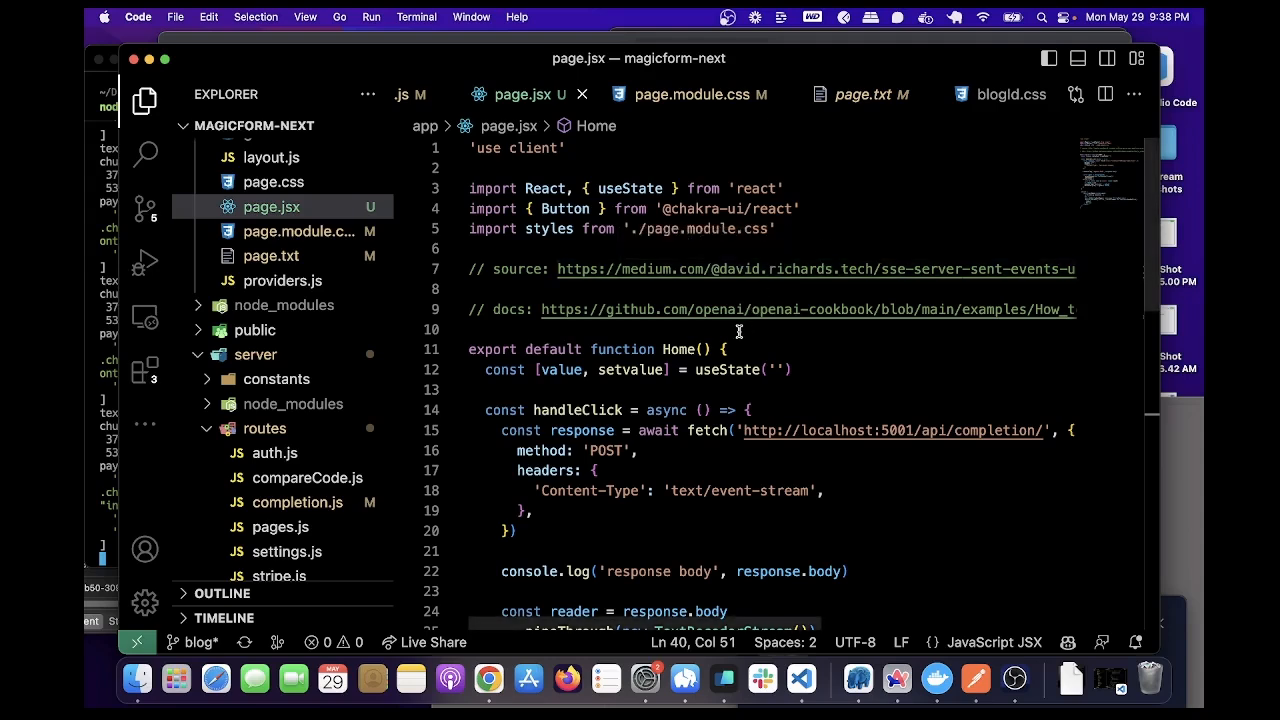
mouse_move(738, 344)
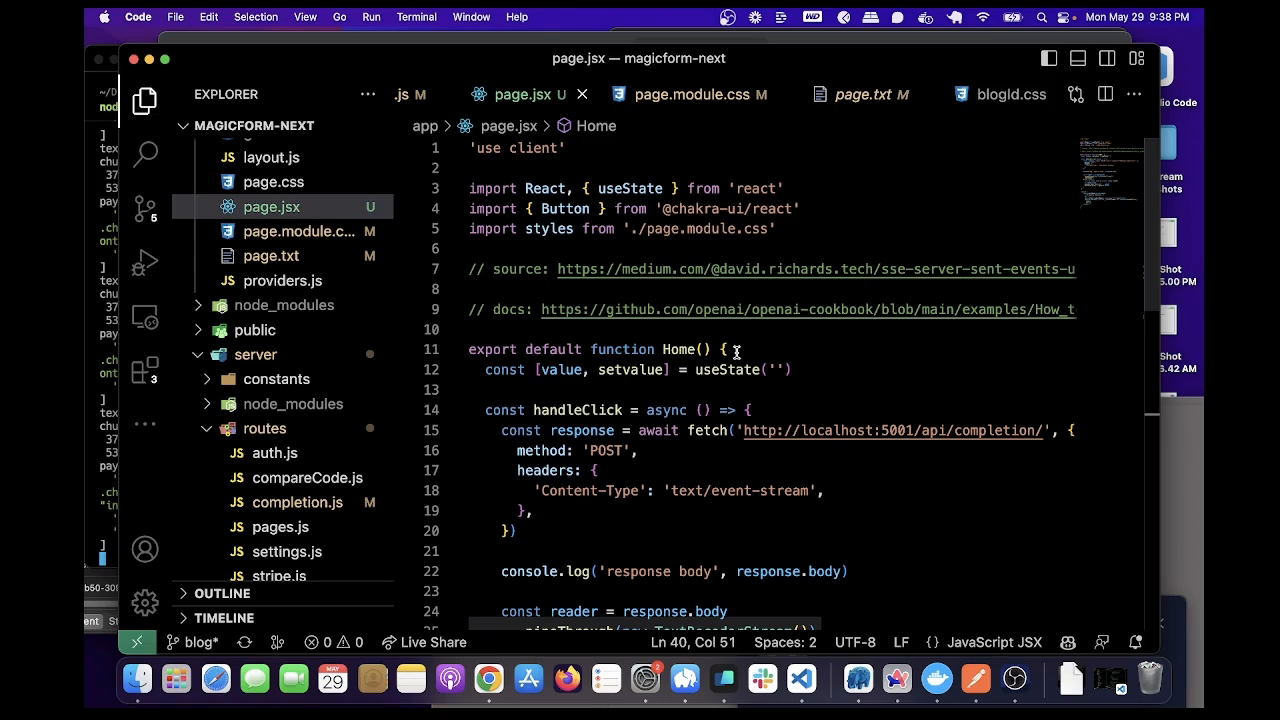
mouse_move(714, 364)
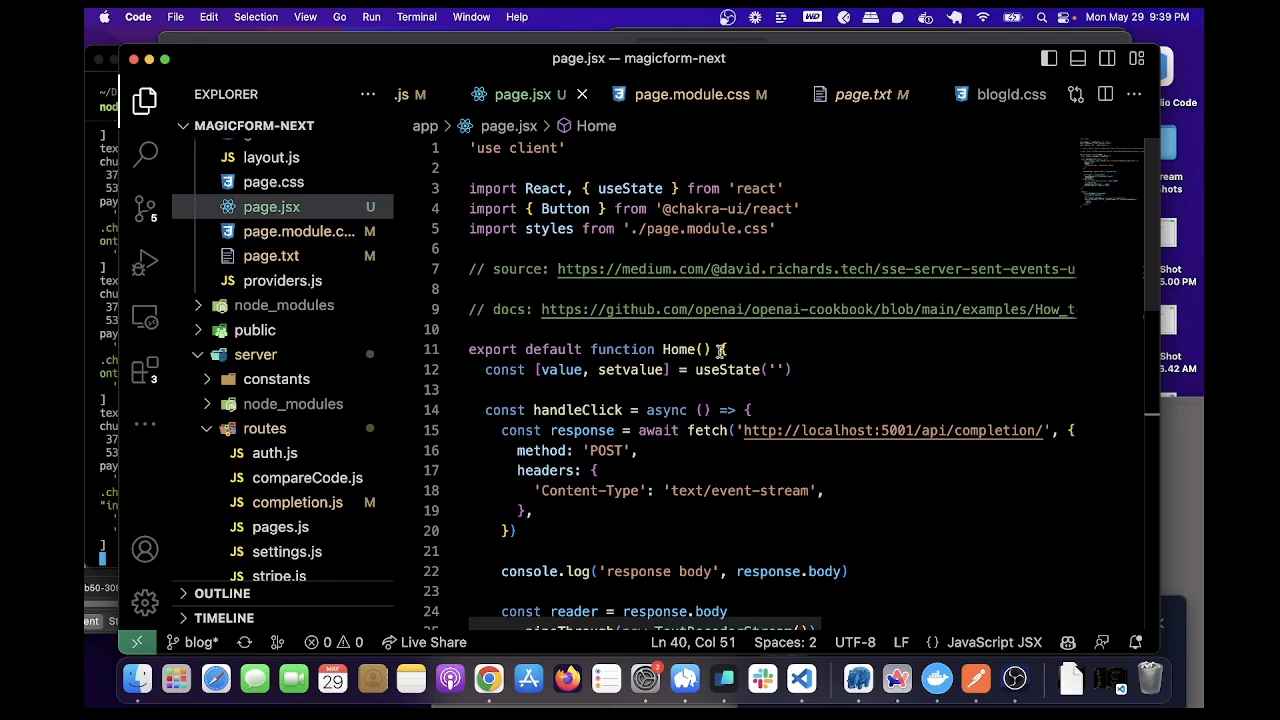
Submit in the localhost:3000 app to stream a no-code tools paragraph, then return to VS Code
scroll("up", 3)
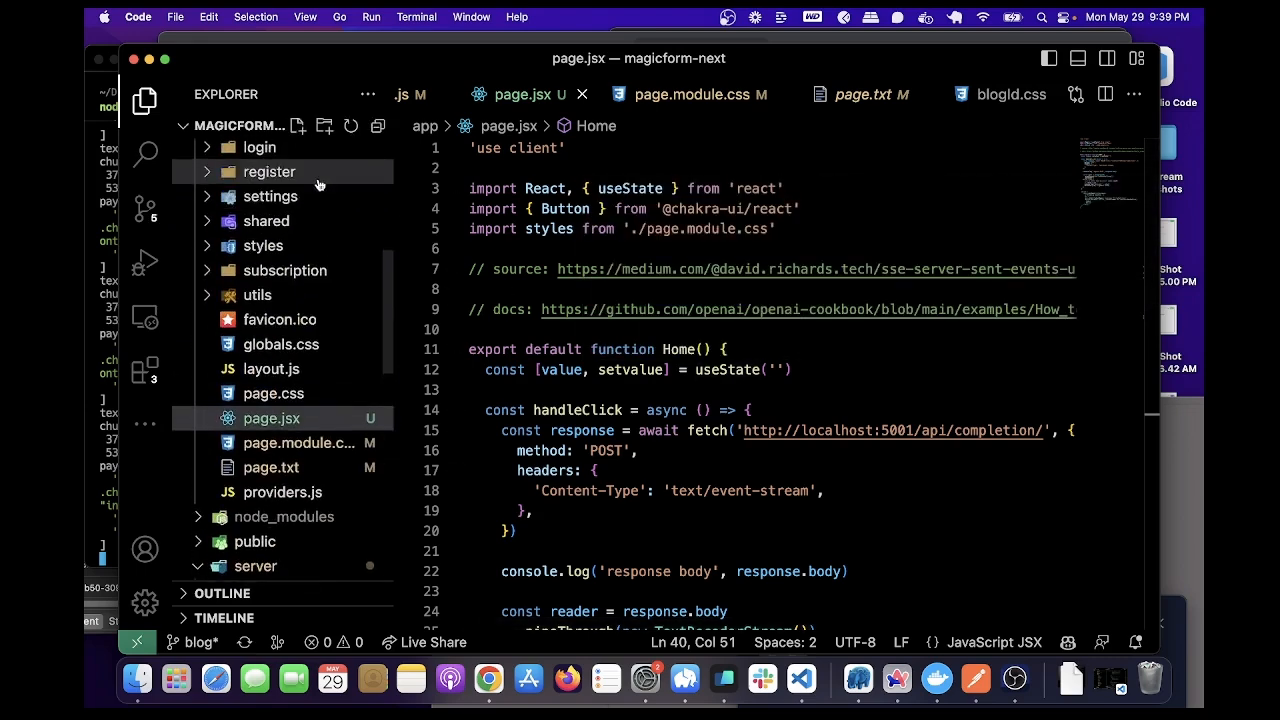
left_click(256, 566)
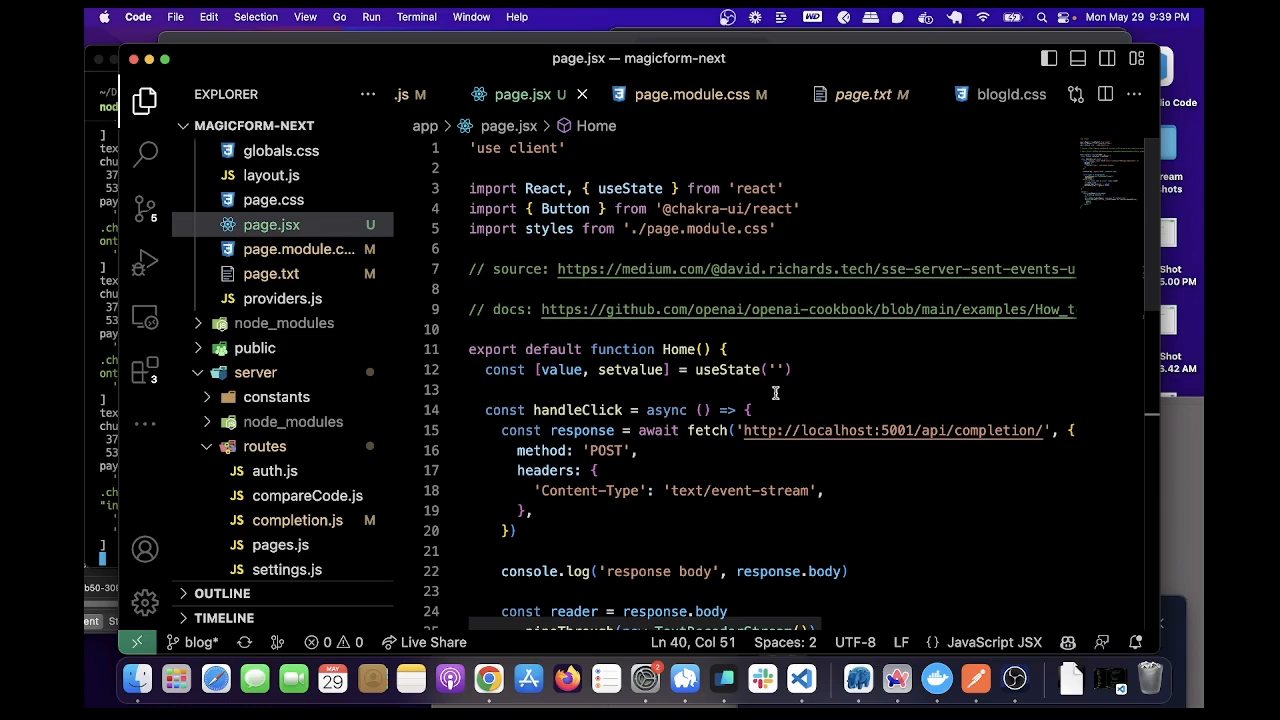
mouse_move(836, 296)
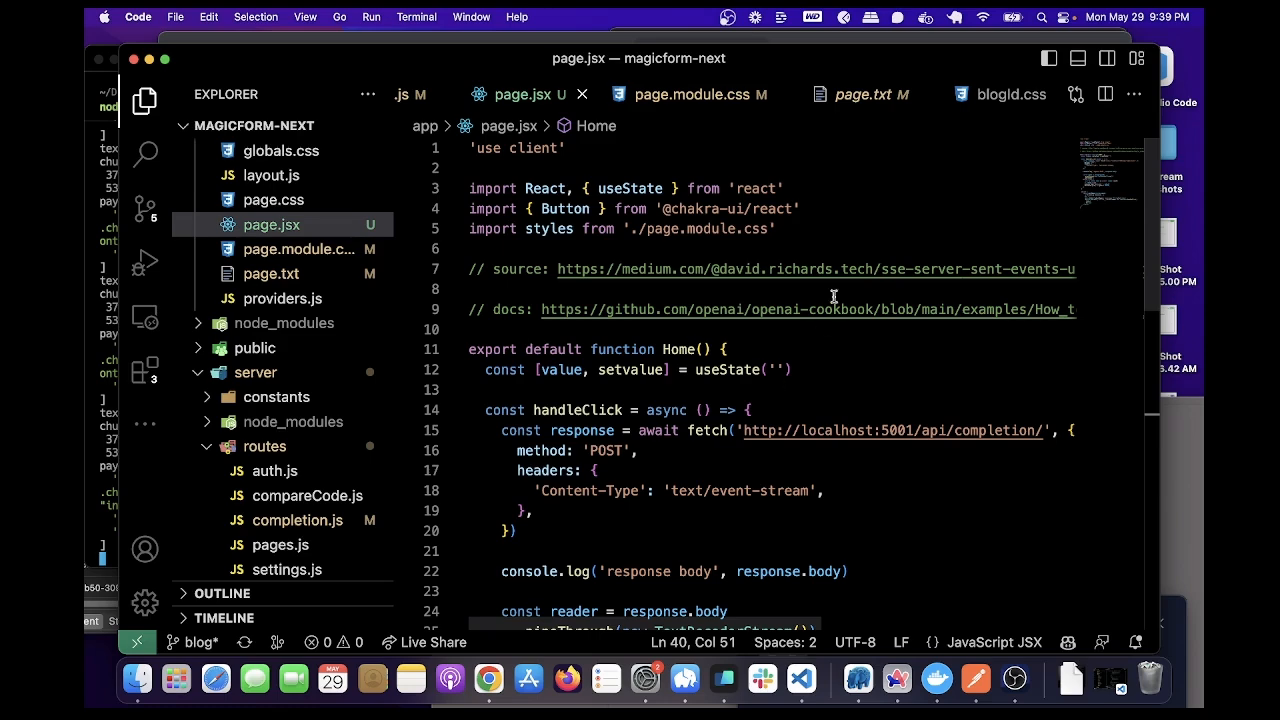
left_click(488, 680)
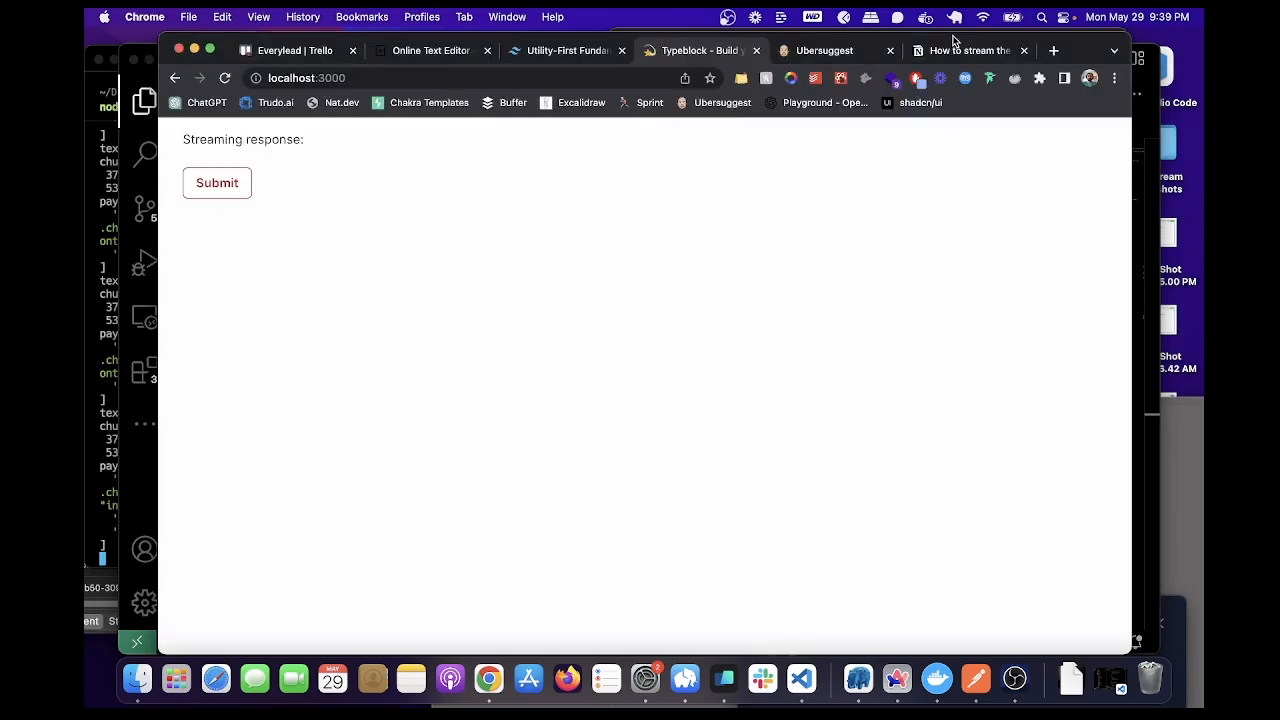
mouse_move(556, 244)
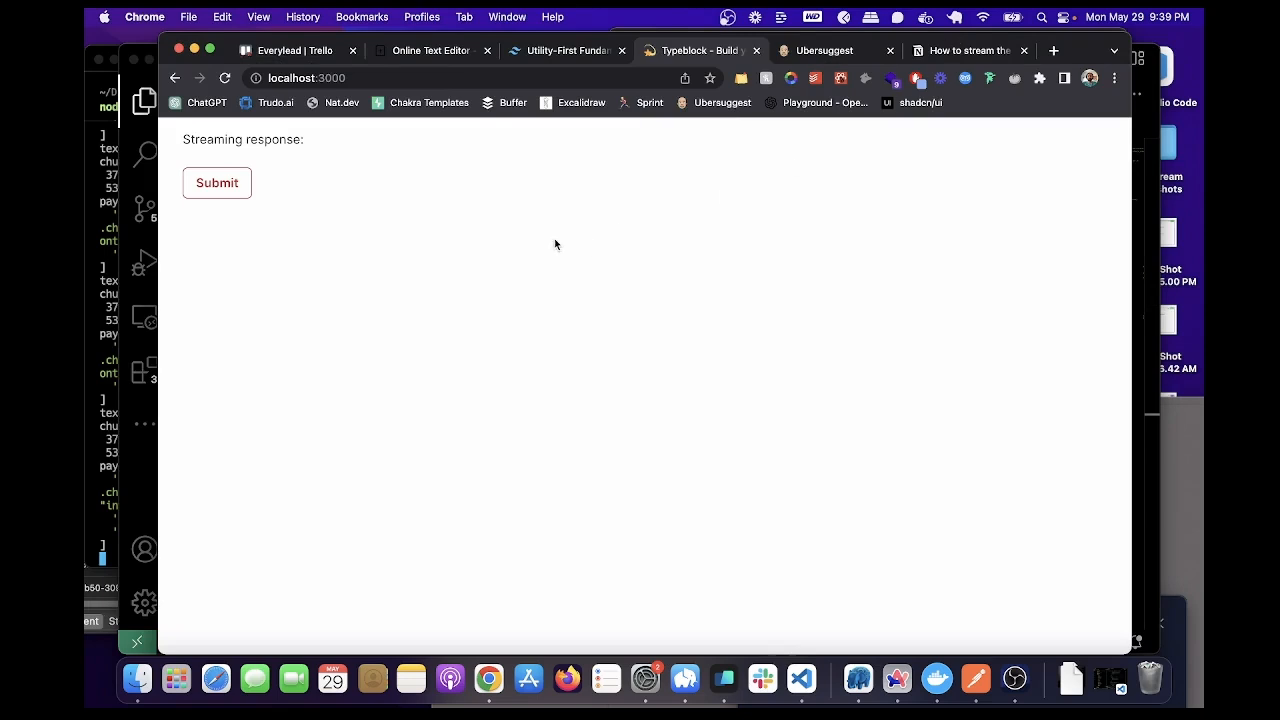
mouse_move(344, 182)
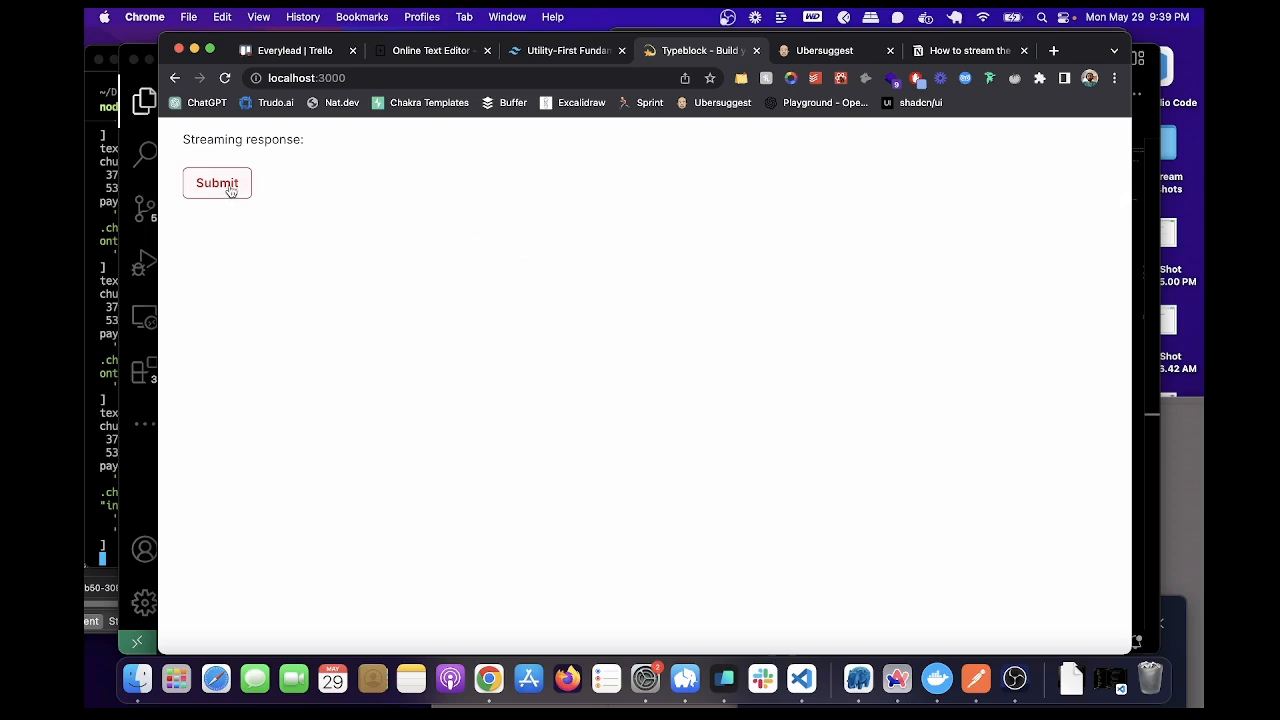
left_click(216, 184)
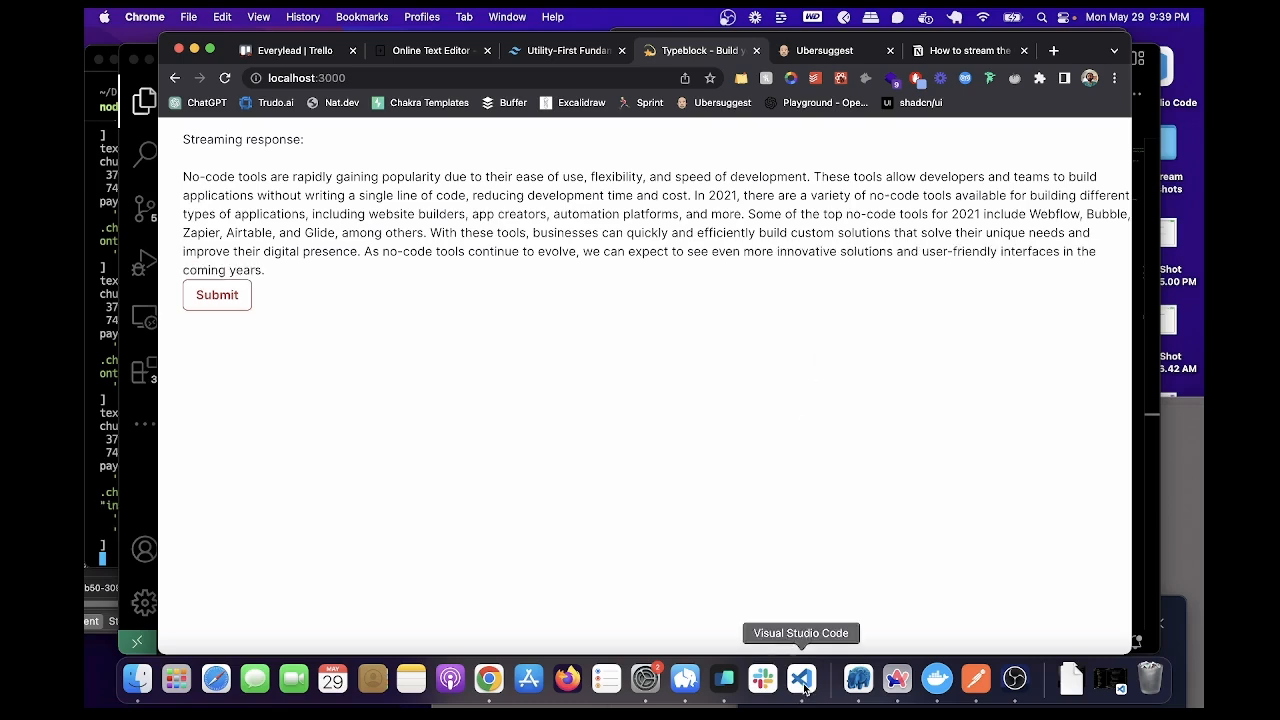
left_click(802, 680)
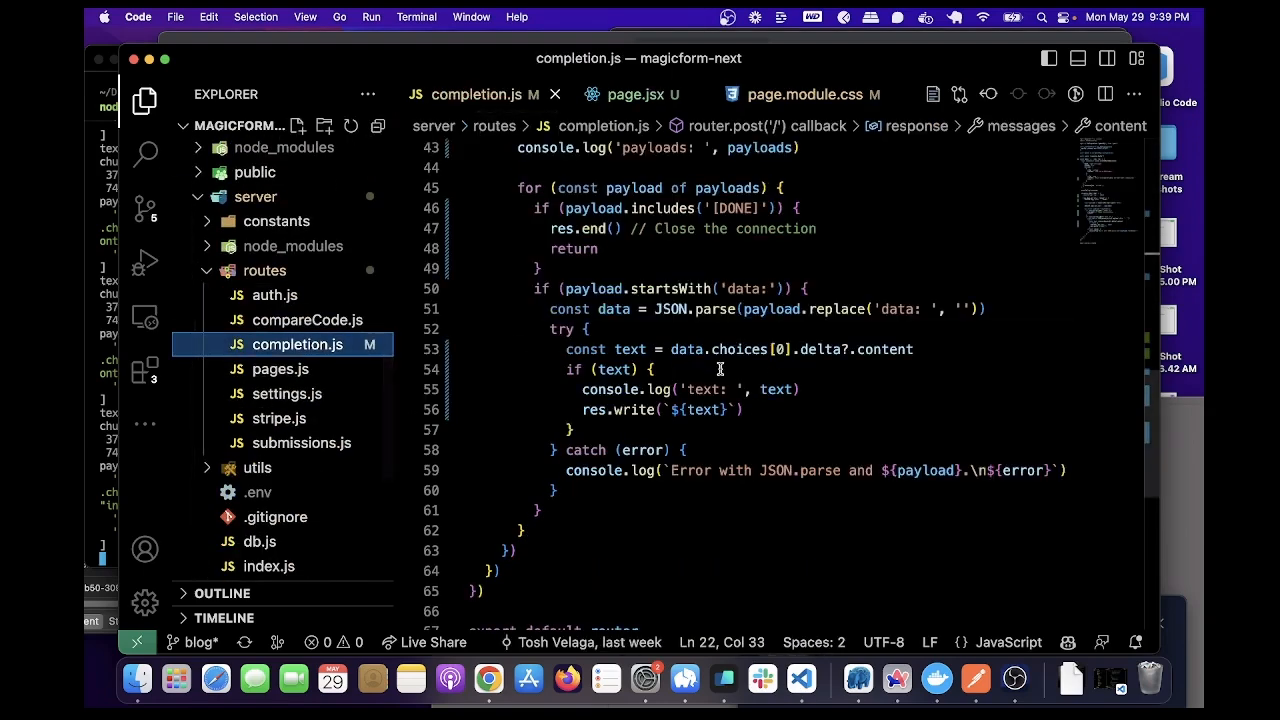
scroll("up", 3)
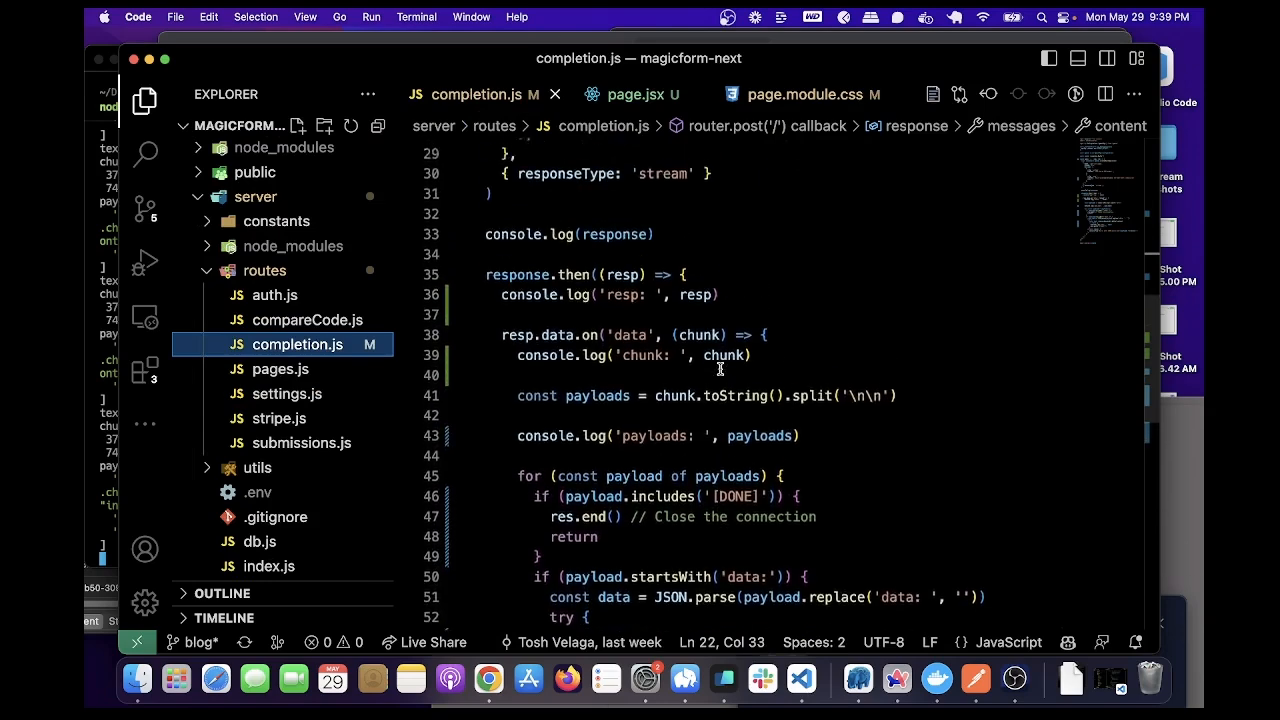
scroll("up", 3)
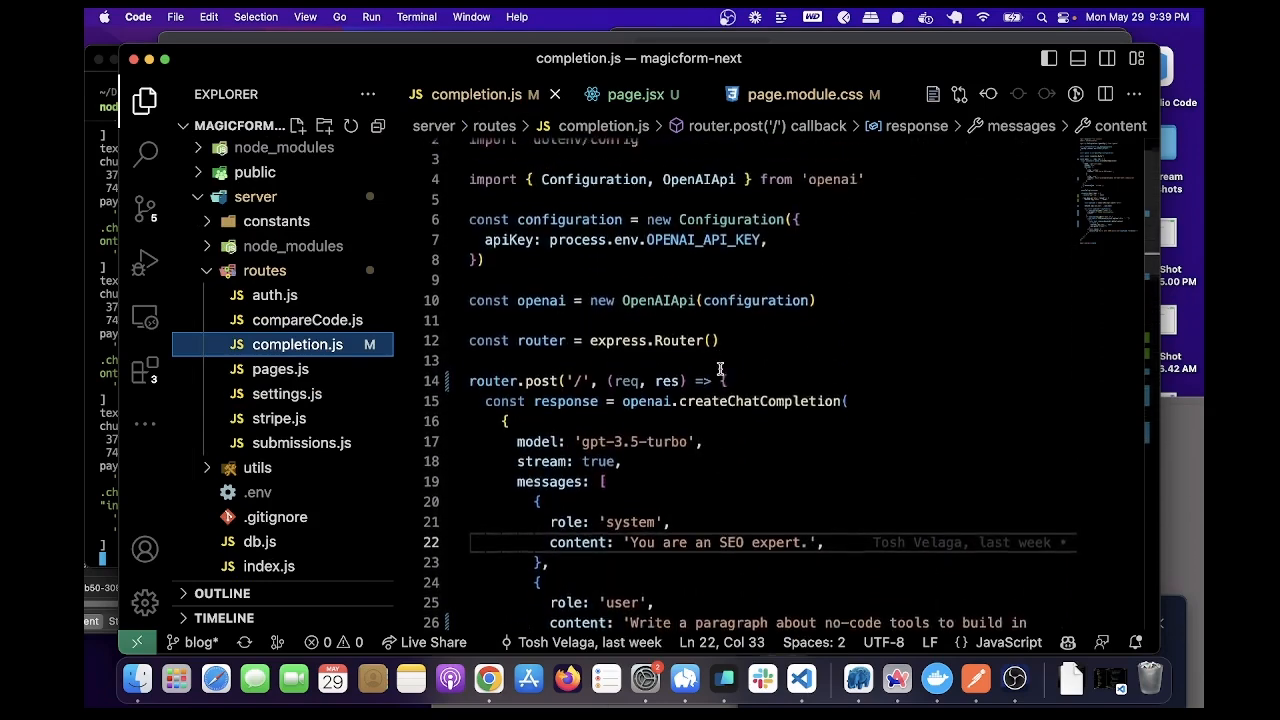
scroll("up", 3)
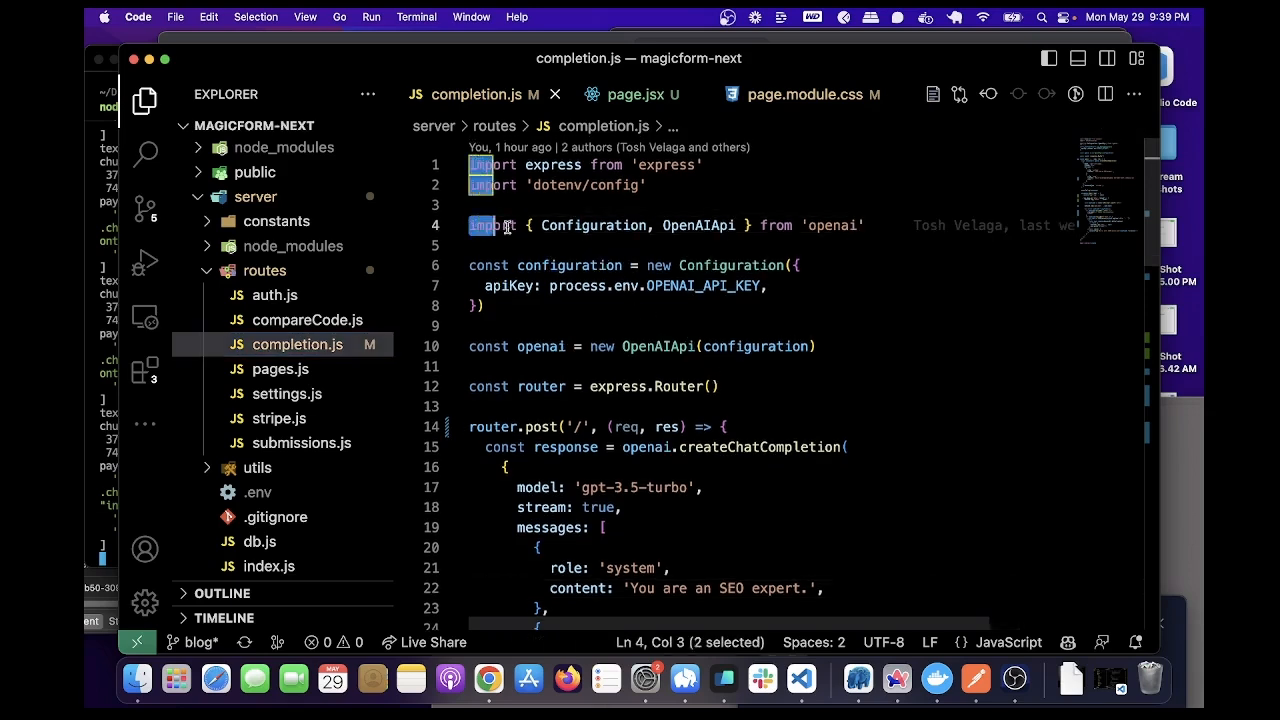
left_click(790, 324)
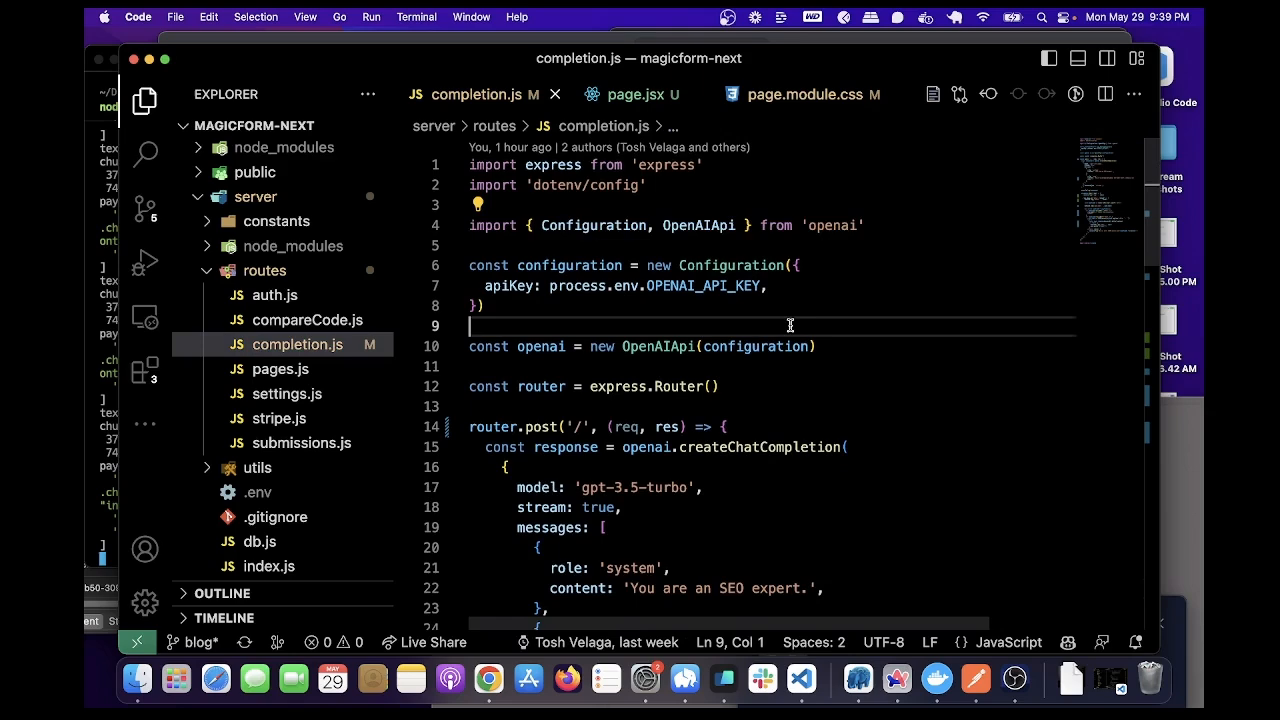
scroll("down", 3)
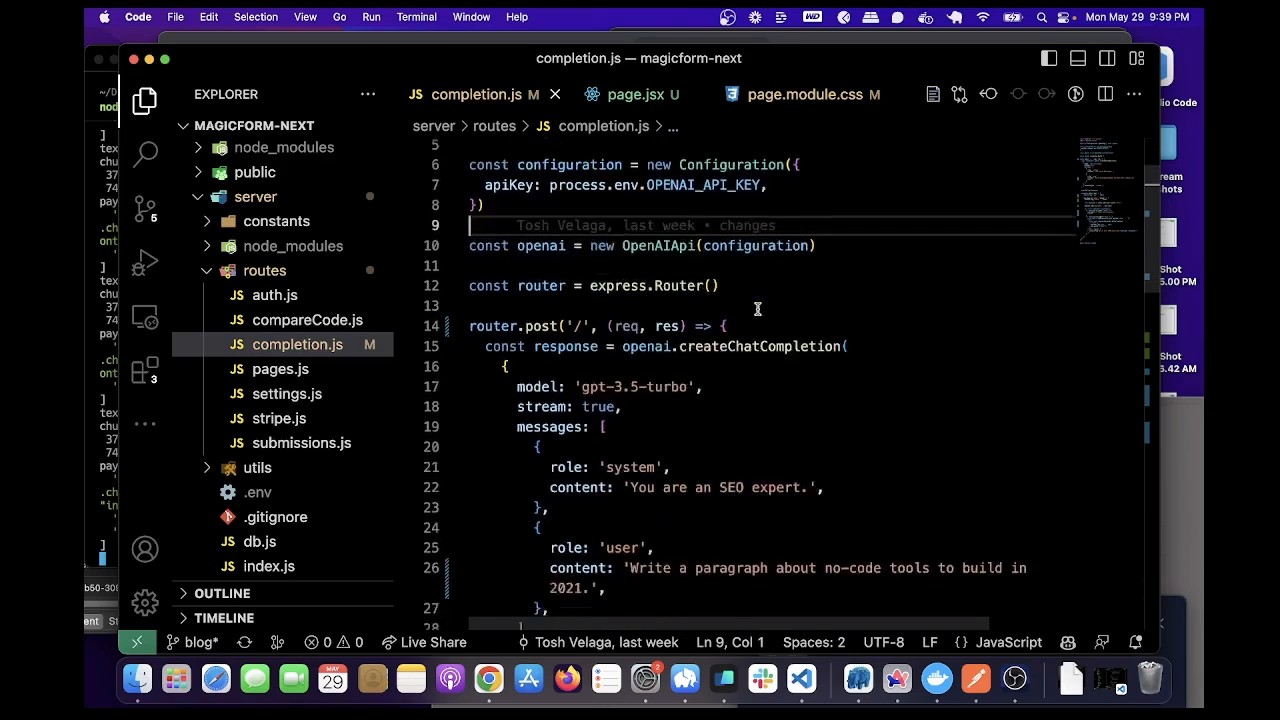
scroll("down", 3)
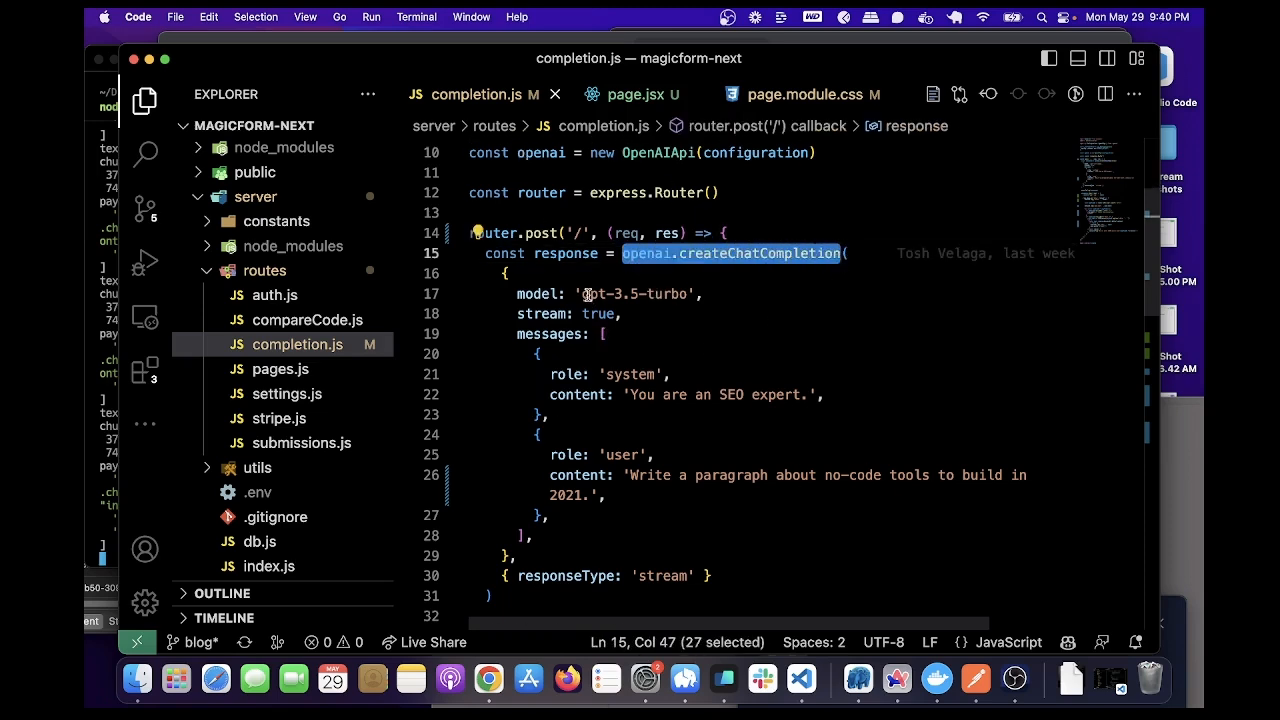
double_click(636, 294)
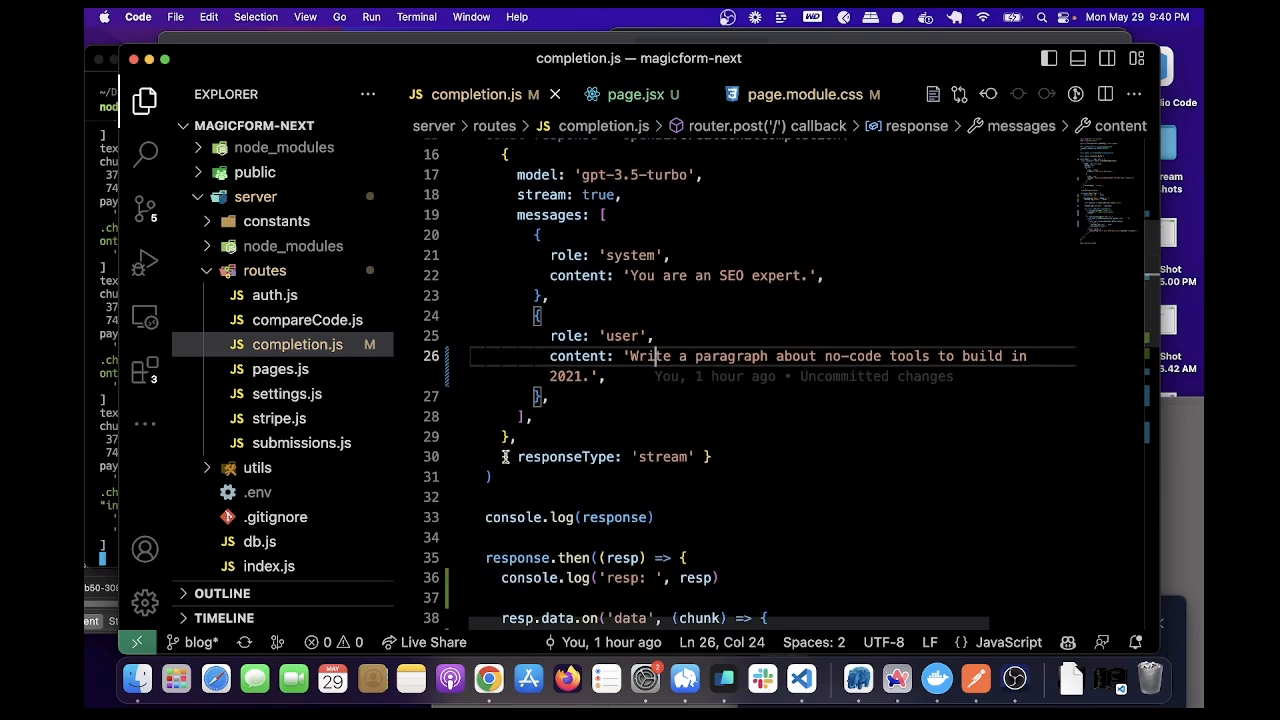
double_click(540, 196)
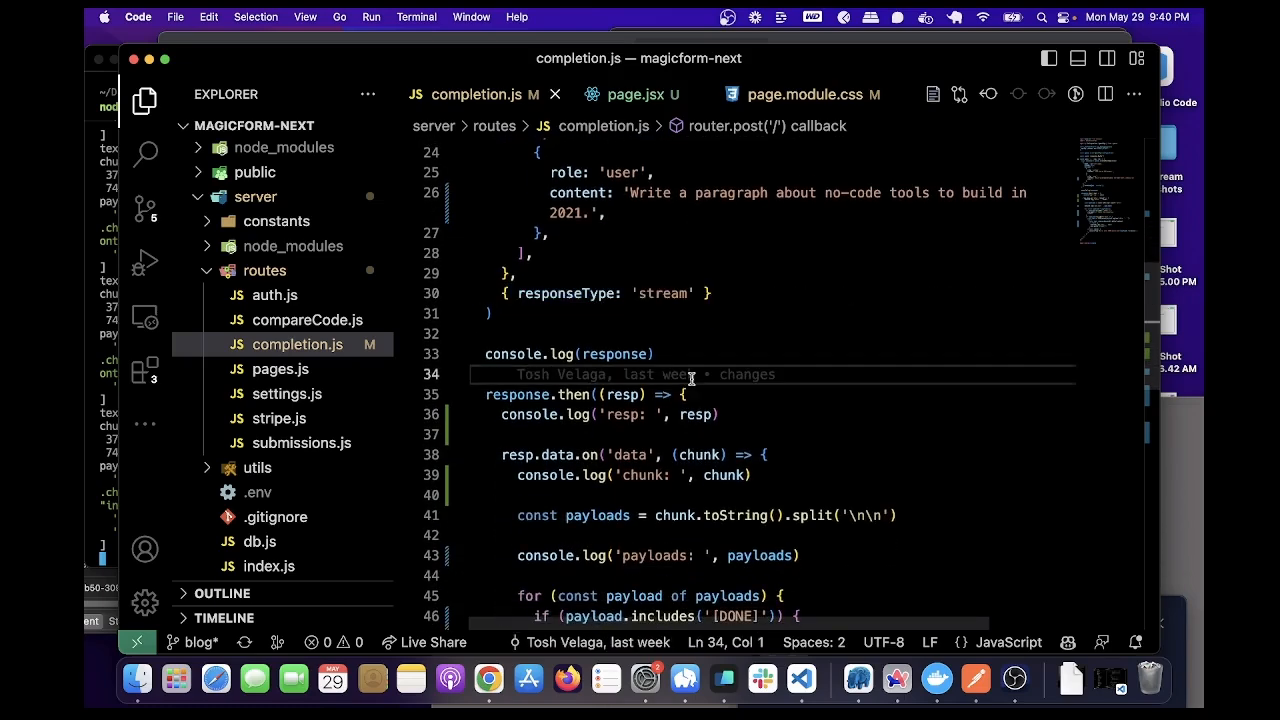
scroll("down", 3)
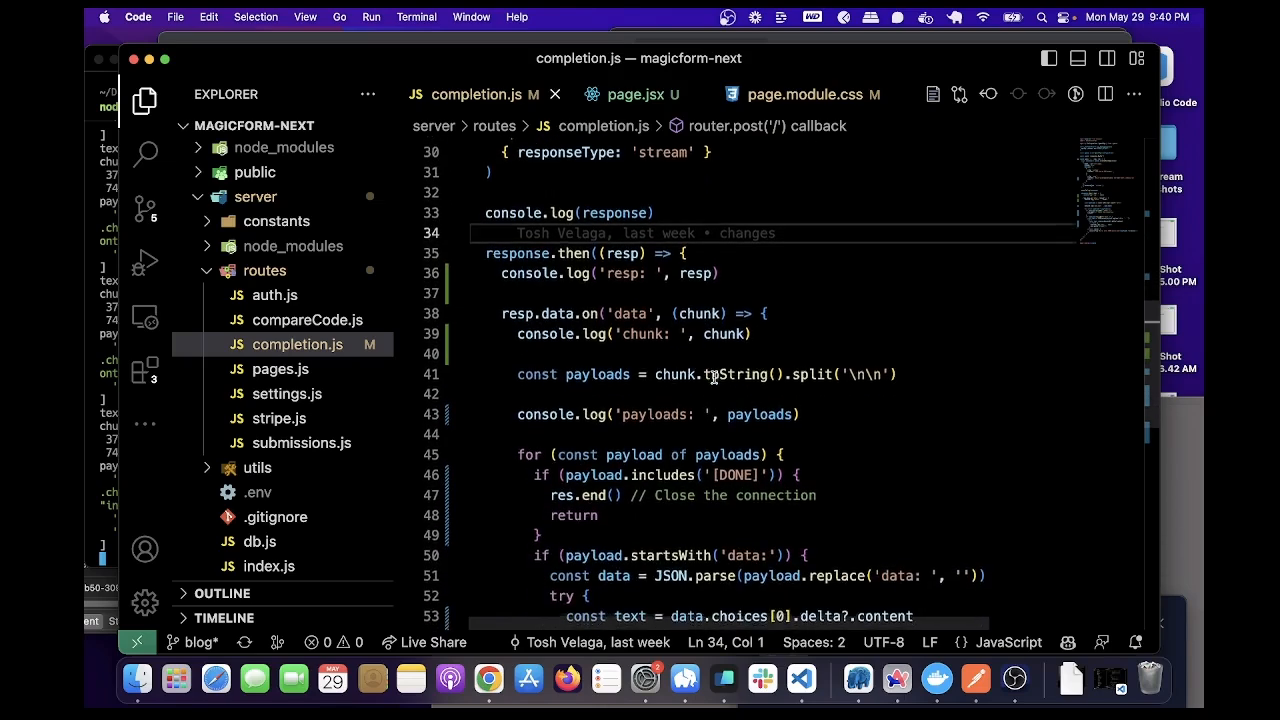
scroll("down", 3)
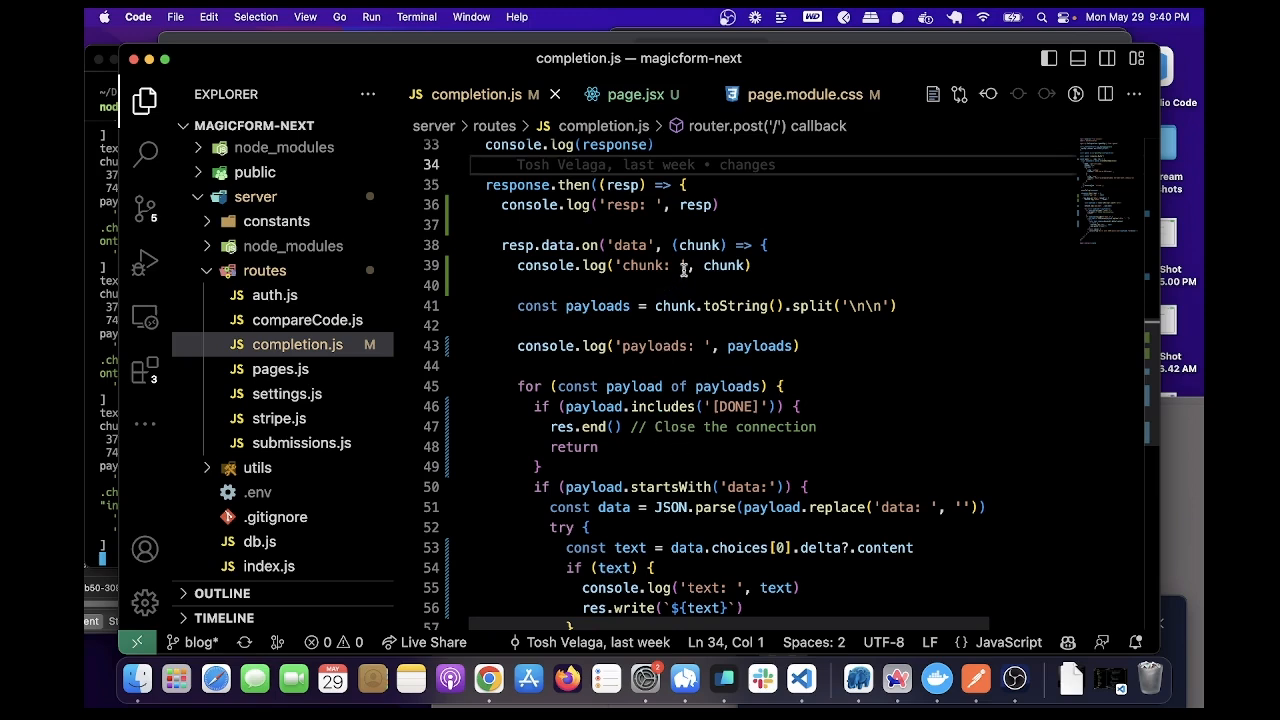
mouse_move(644, 200)
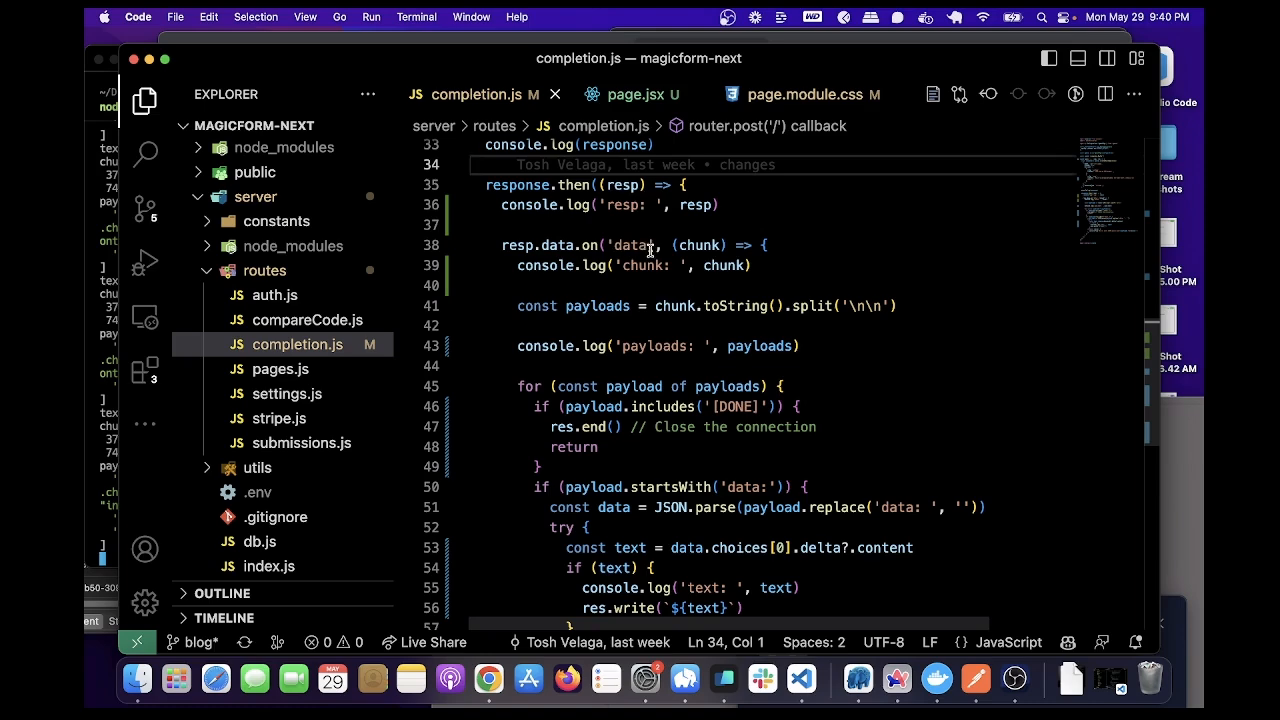
mouse_move(696, 246)
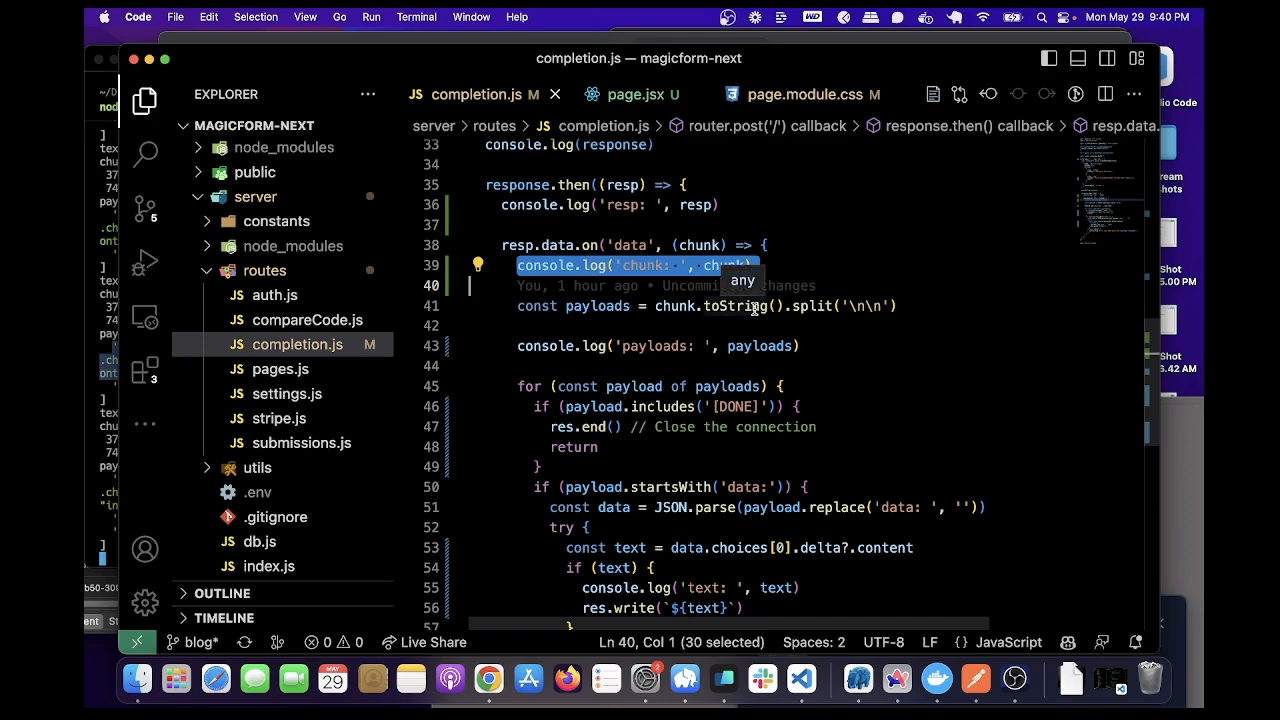
left_click(580, 306)
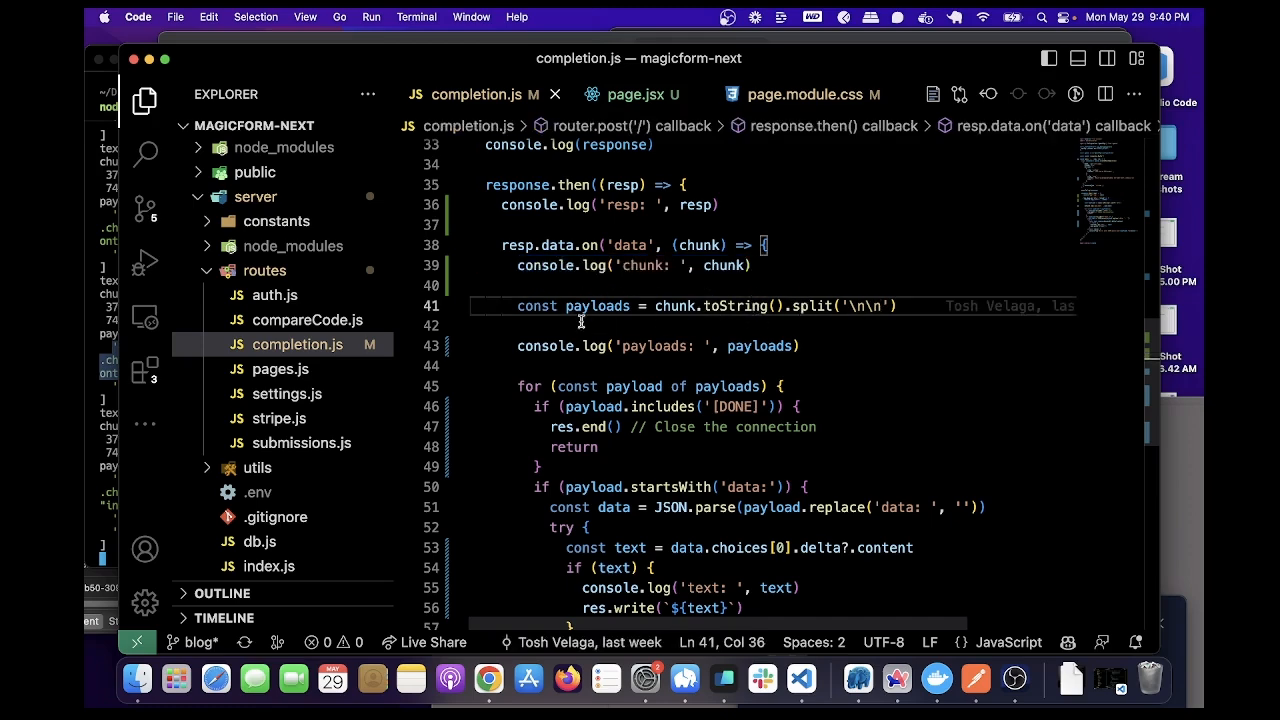
double_click(596, 306)
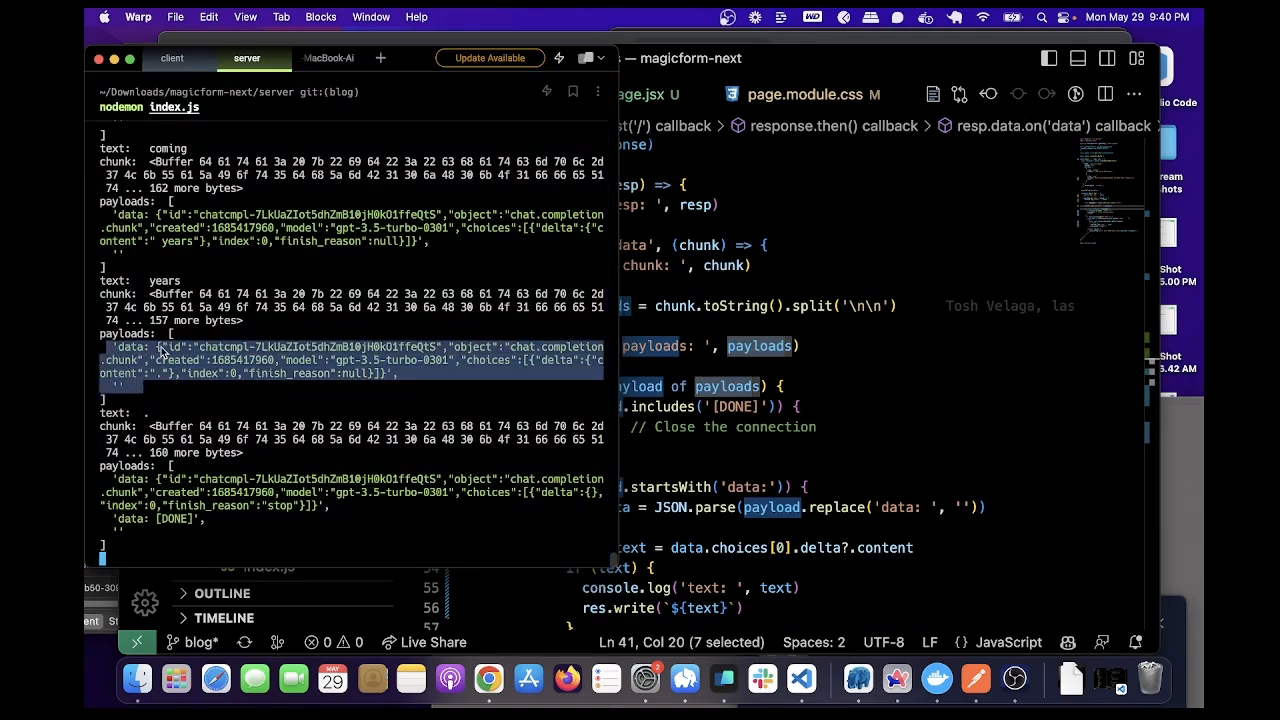
mouse_move(664, 378)
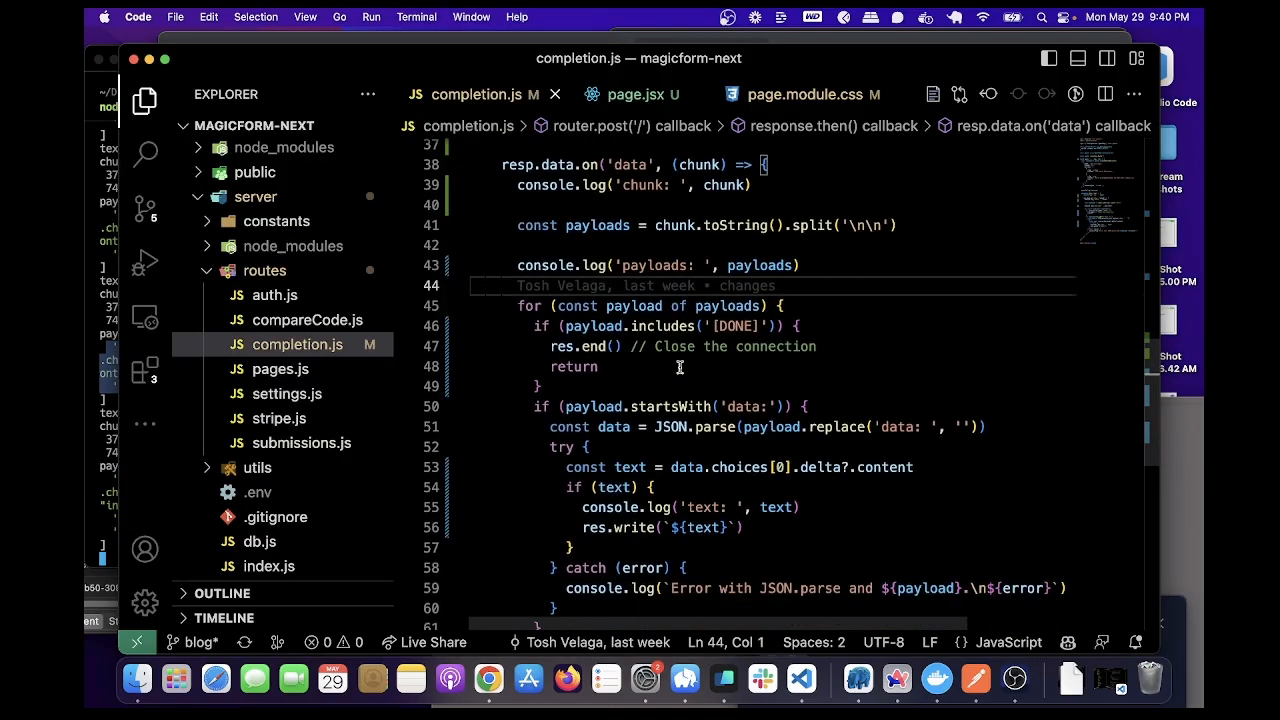
mouse_move(670, 316)
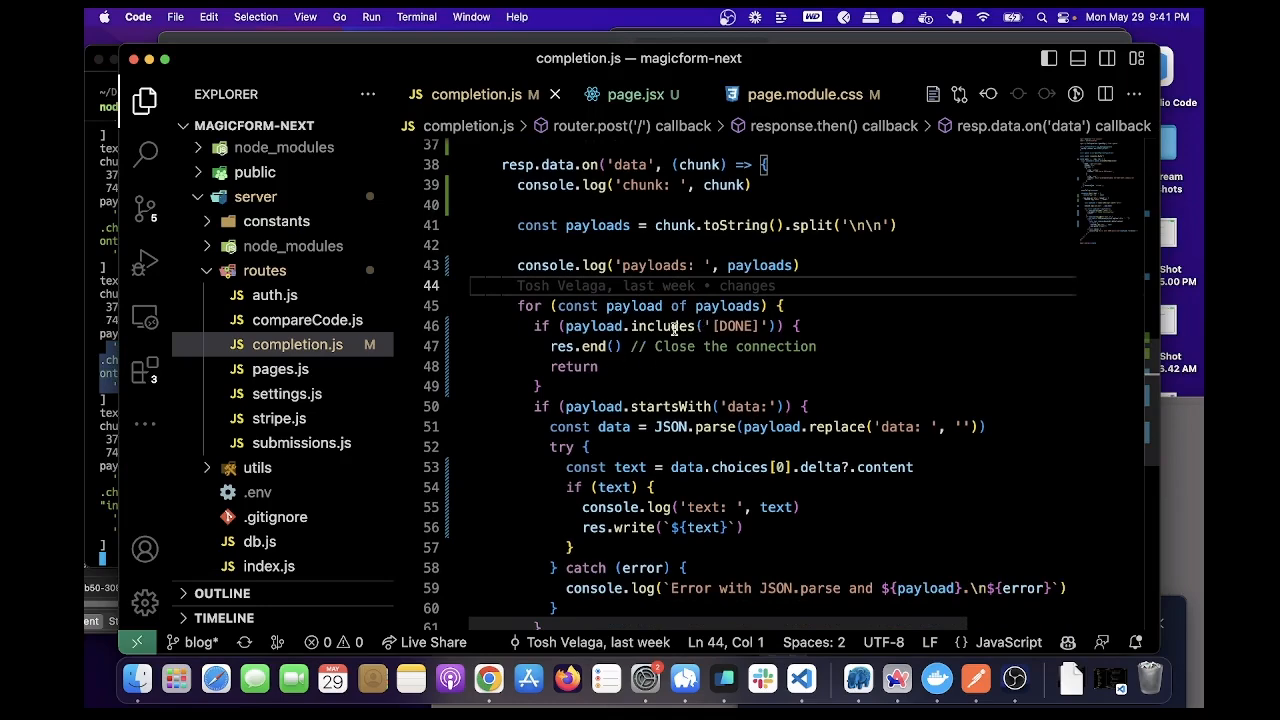
double_click(736, 326)
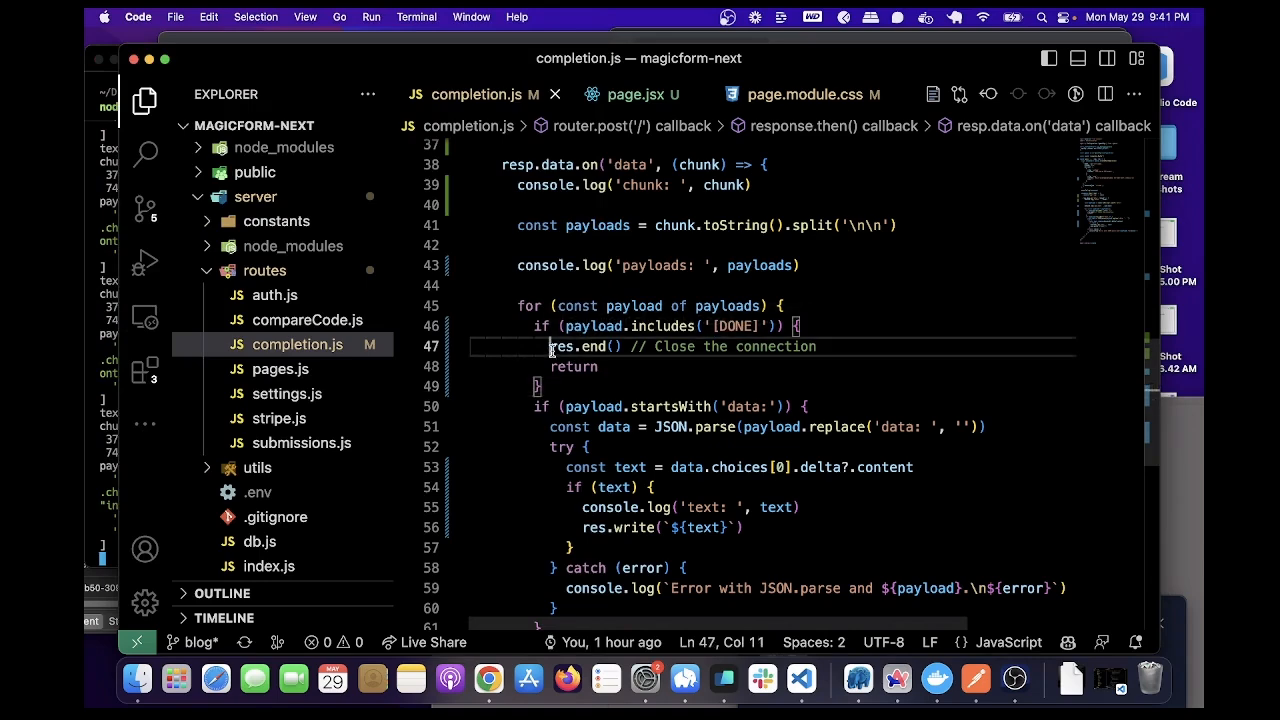
double_click(572, 346)
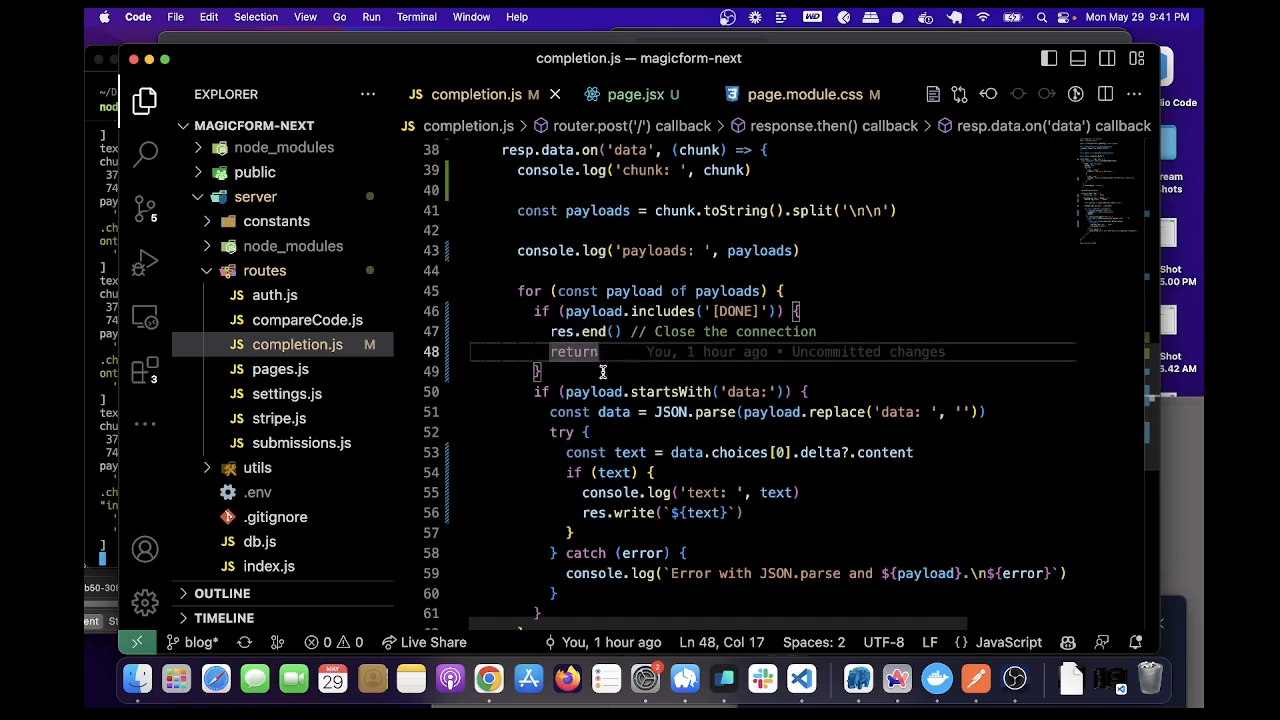
scroll("down", 3)
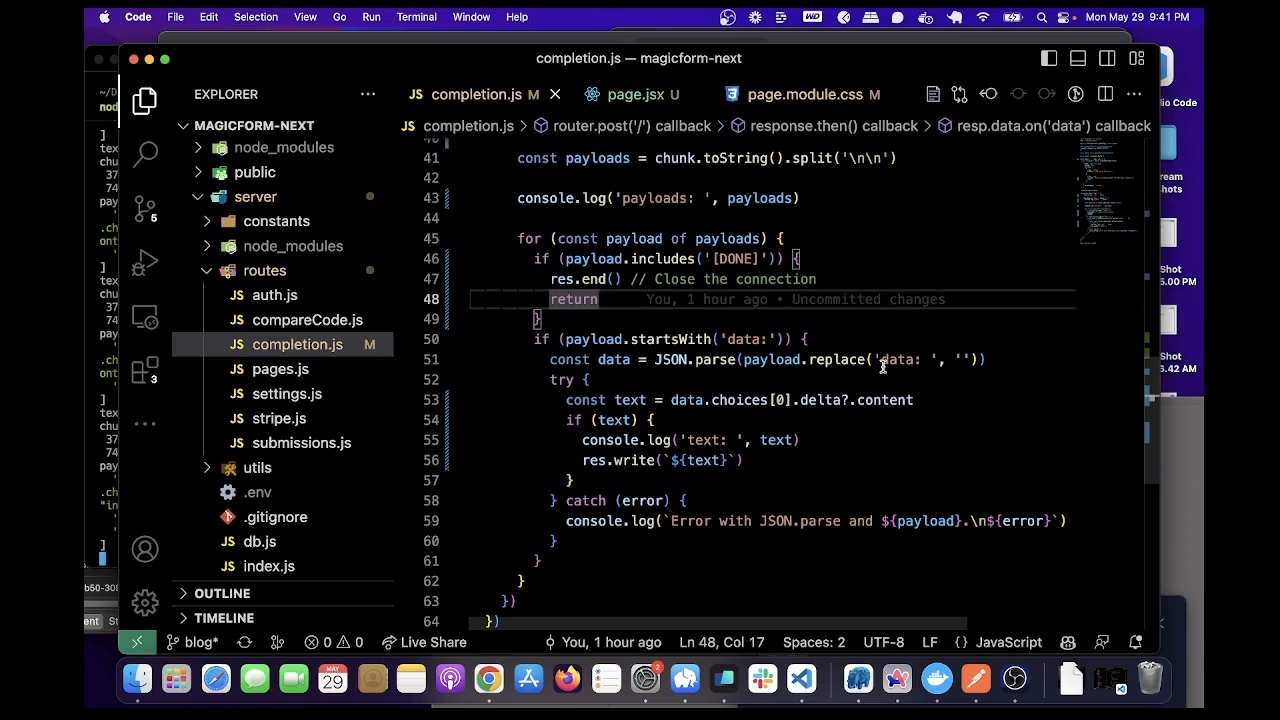
double_click(904, 360)
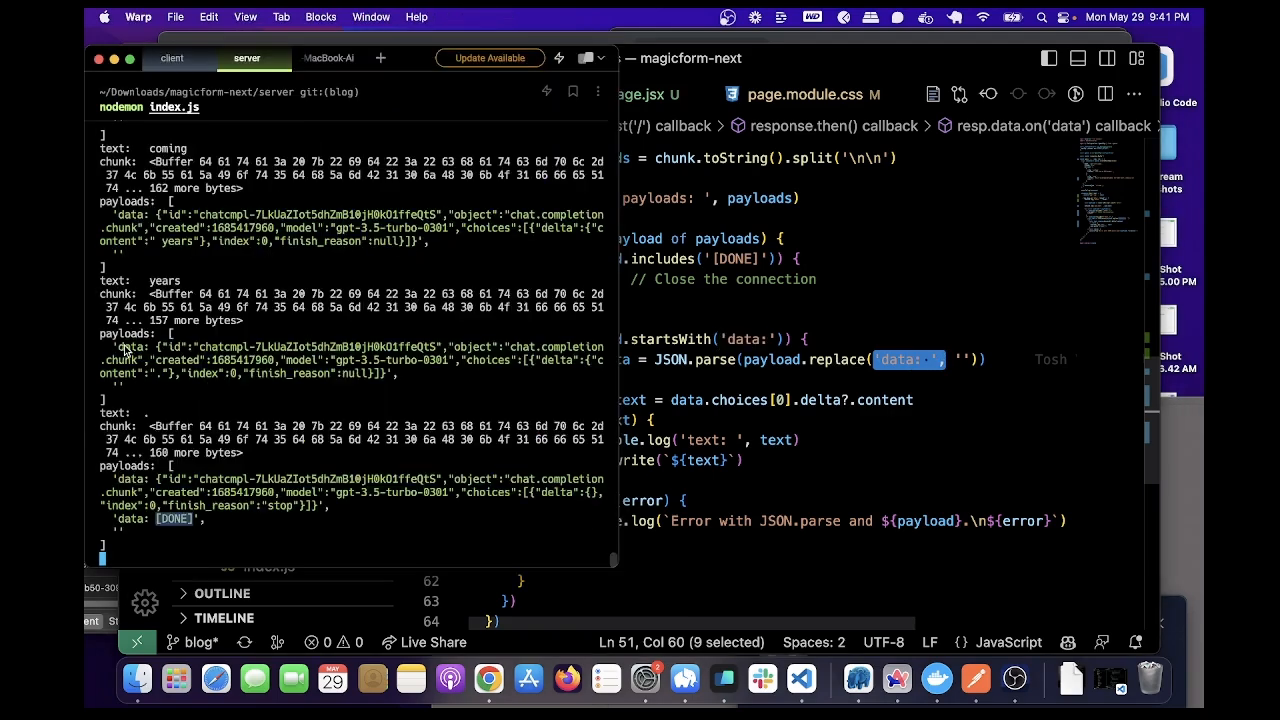
mouse_move(304, 376)
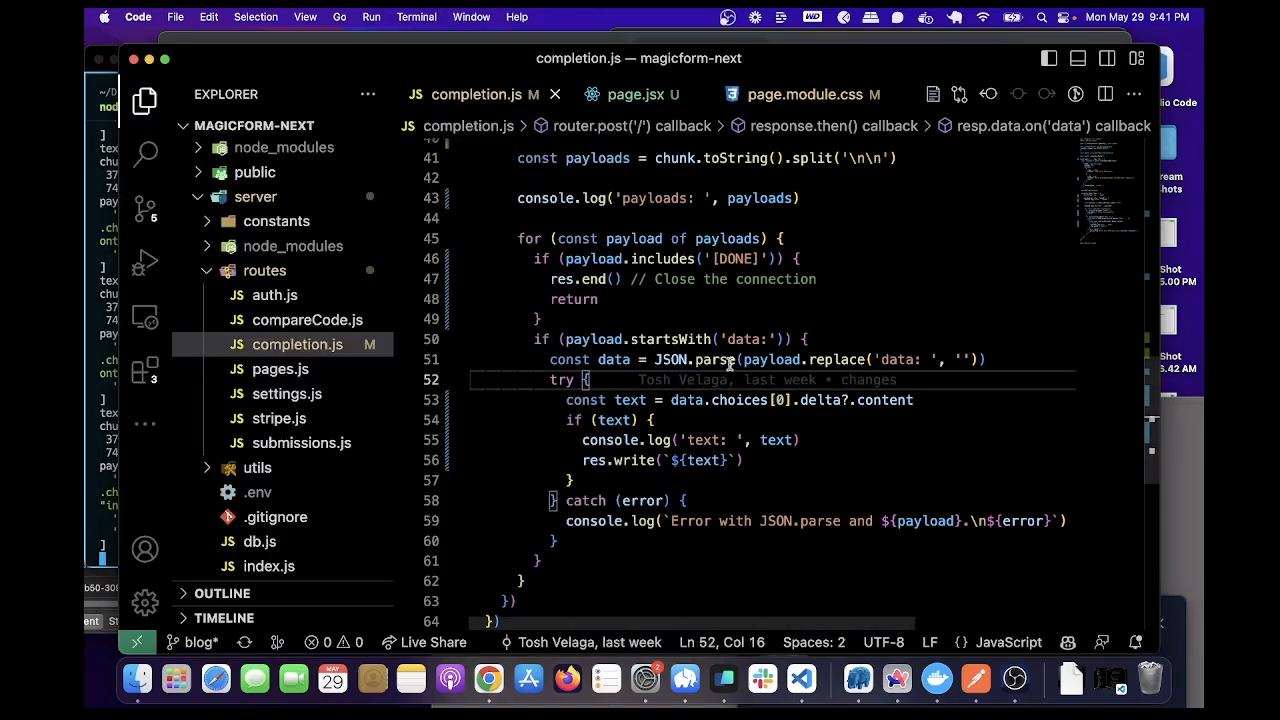
left_click(672, 400)
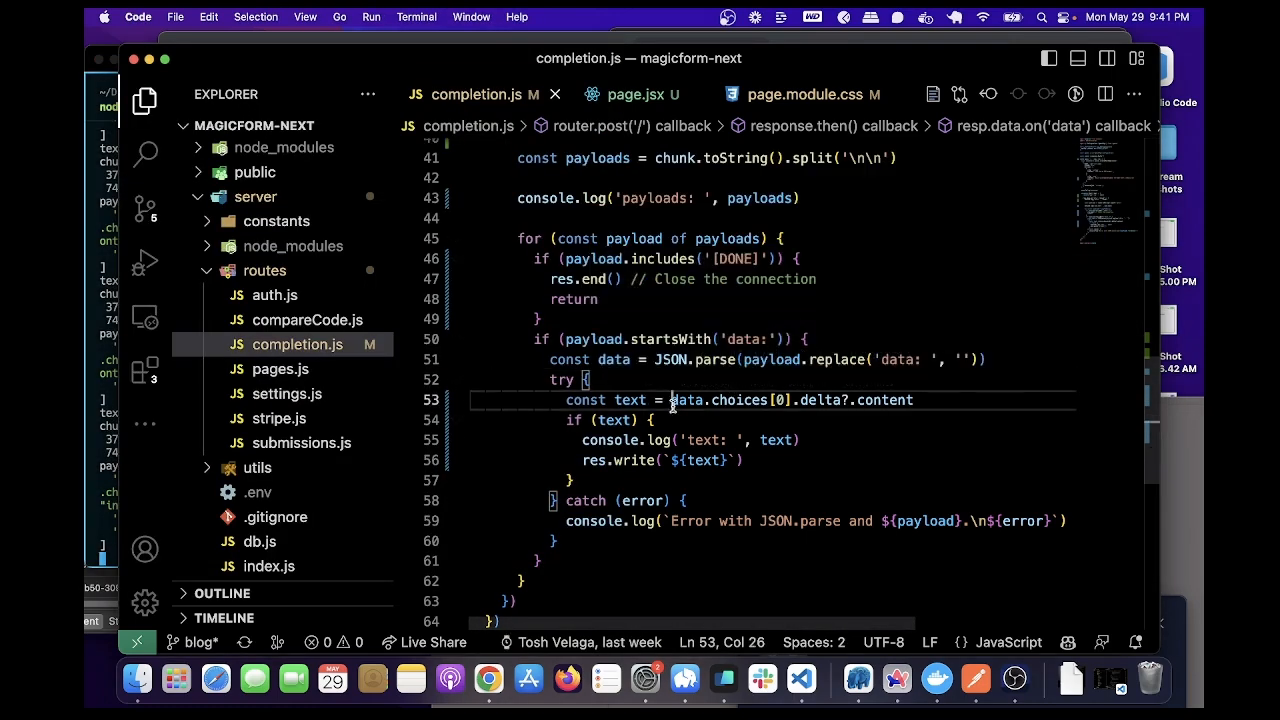
double_click(740, 400)
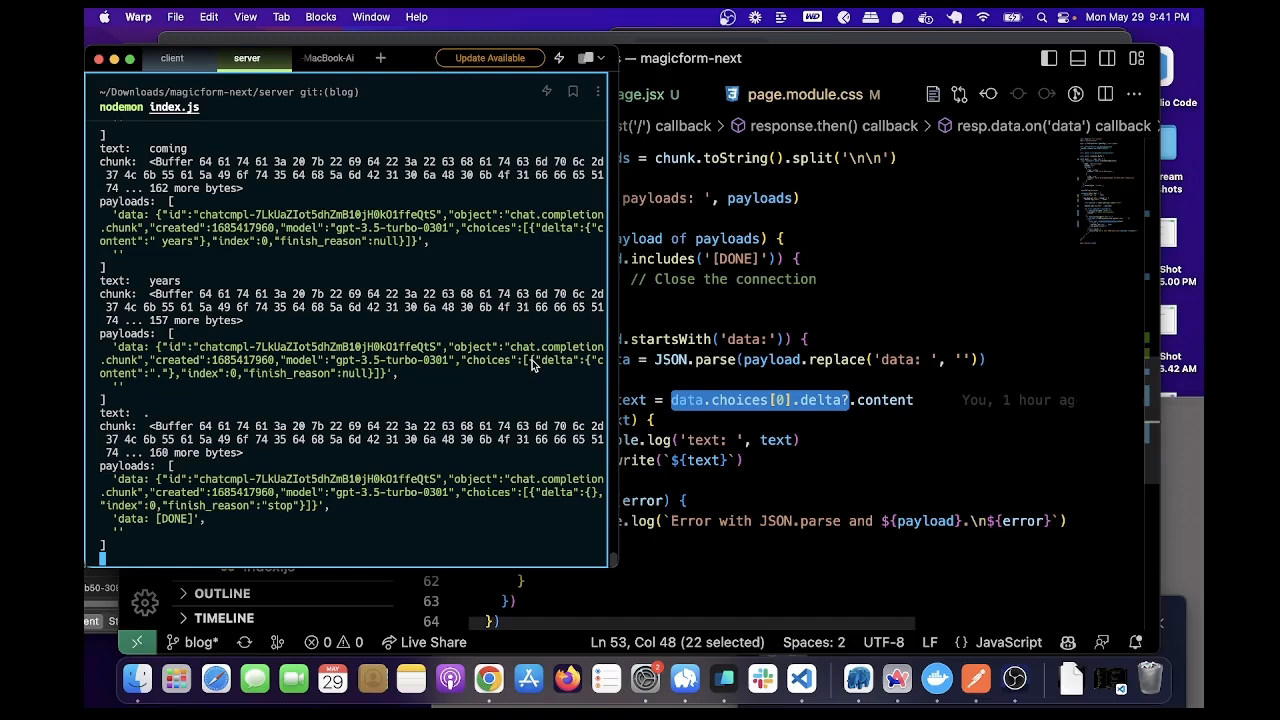
mouse_move(160, 388)
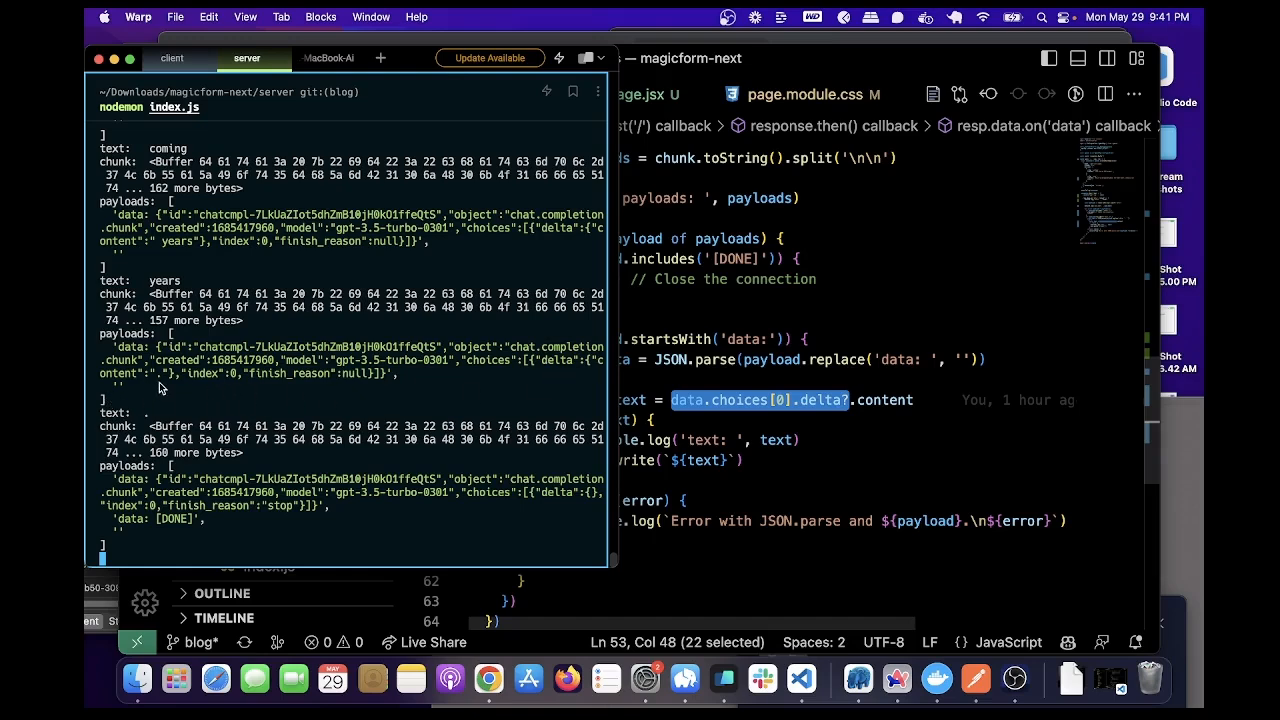
mouse_move(180, 256)
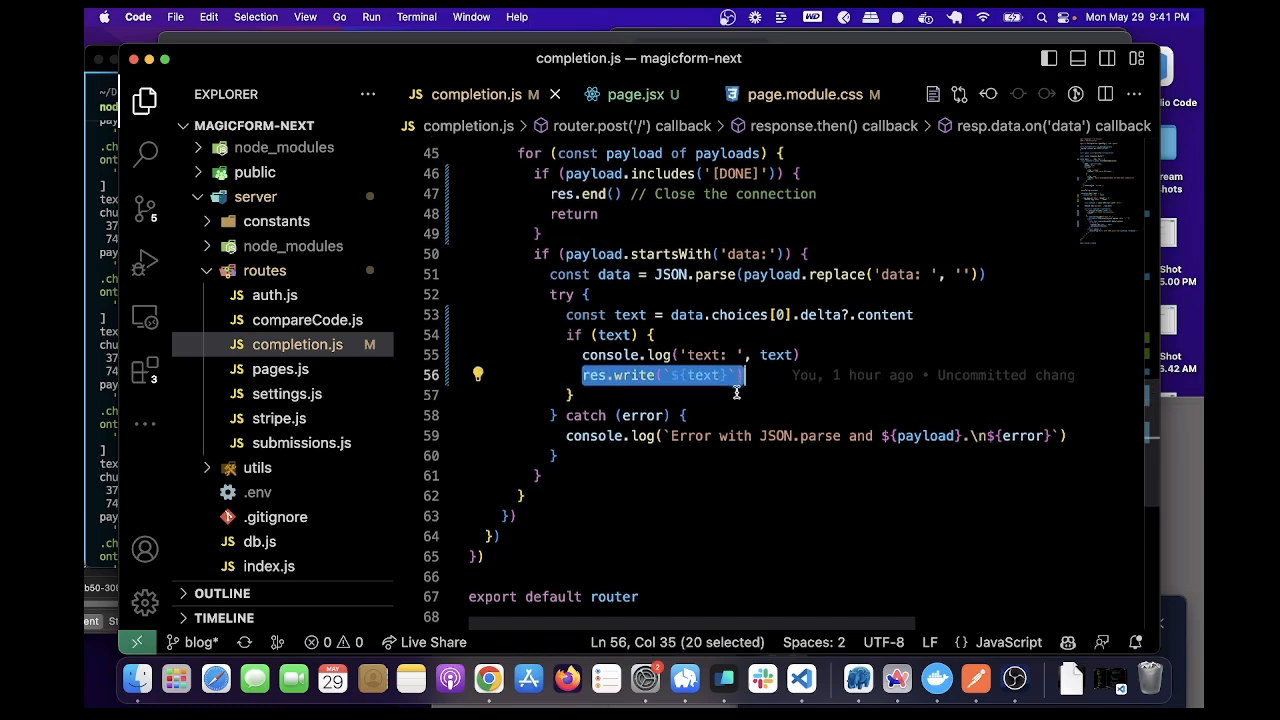
Scroll completion.js to review writing each extracted text piece to the response
scroll("up", 3)
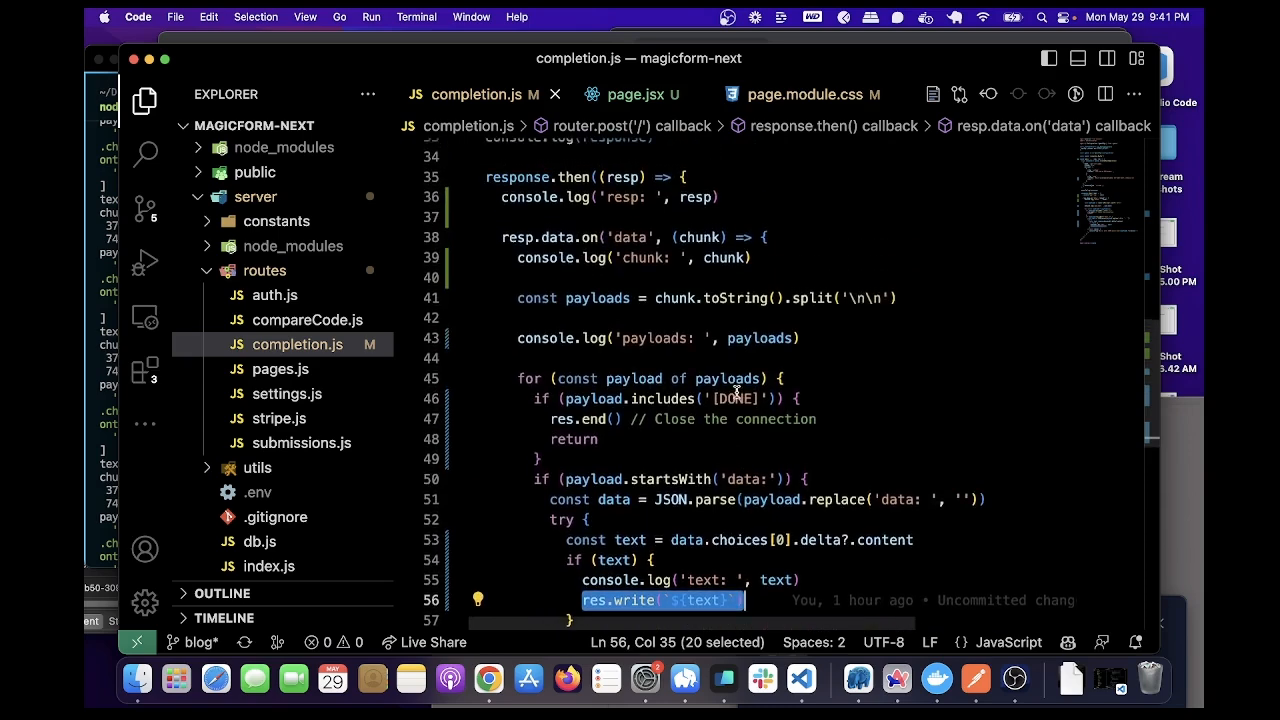
mouse_move(704, 212)
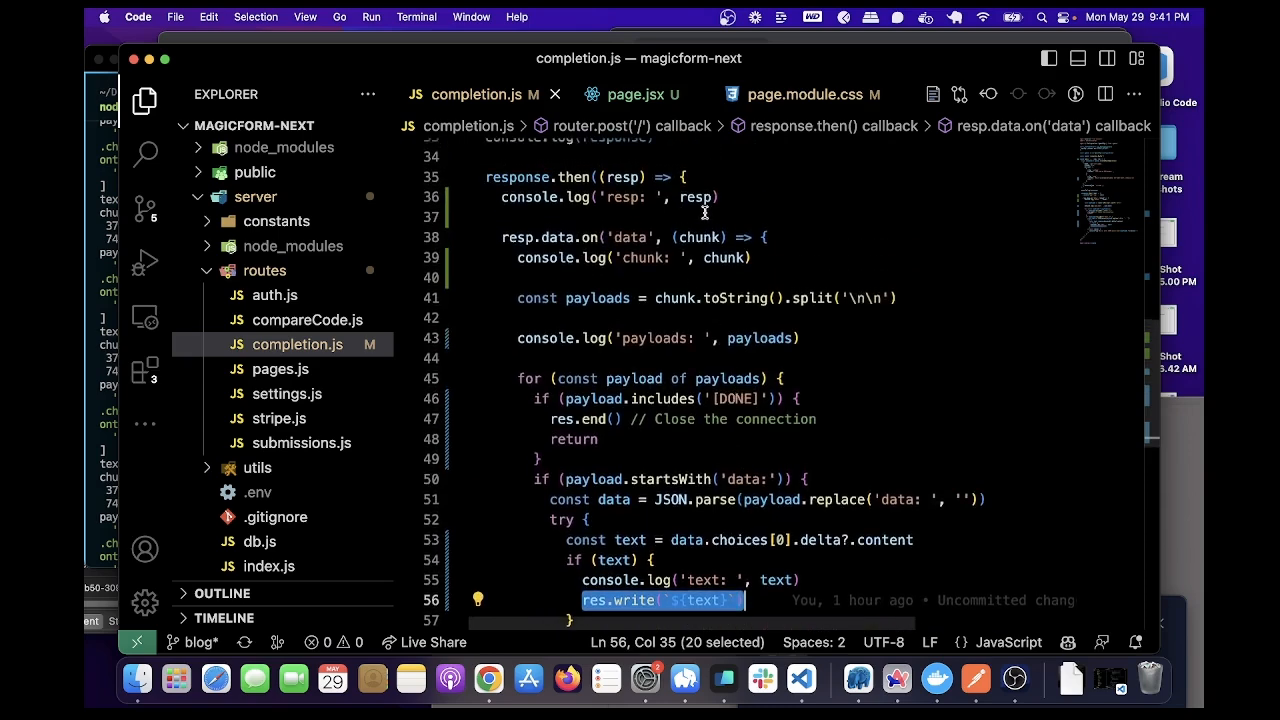
mouse_move(740, 300)
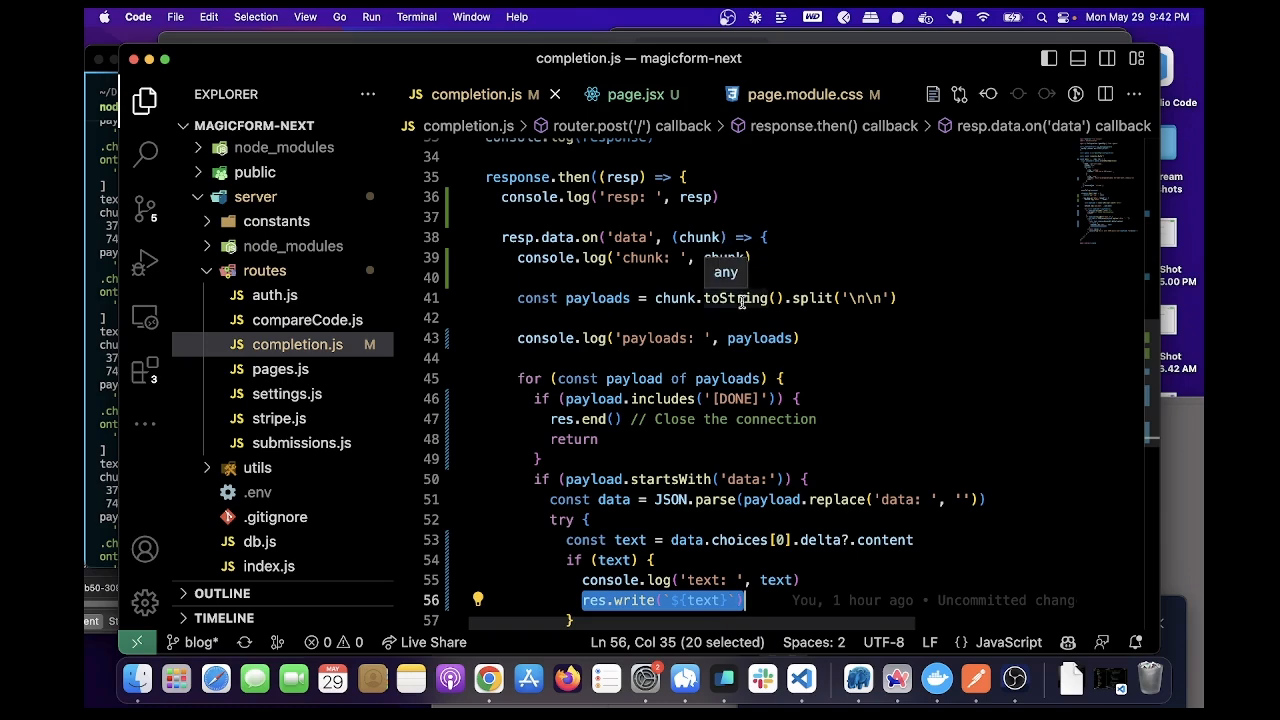
scroll("down", 3)
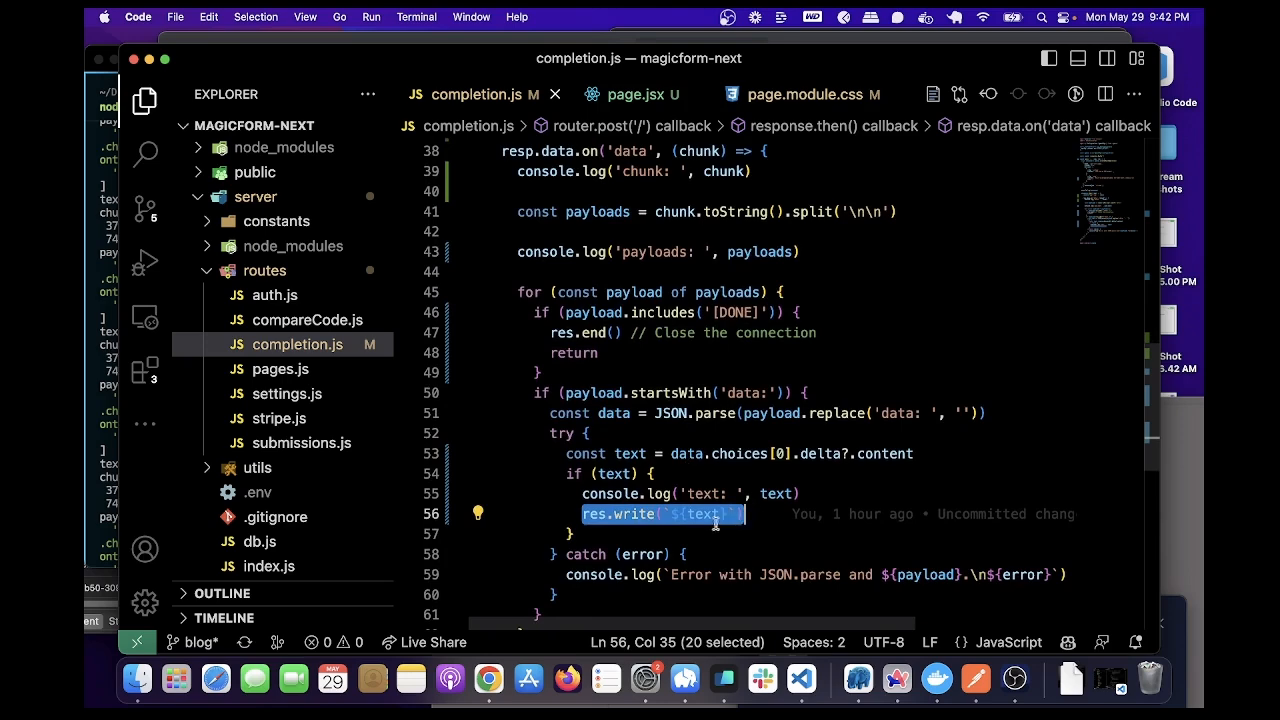
mouse_move(358, 284)
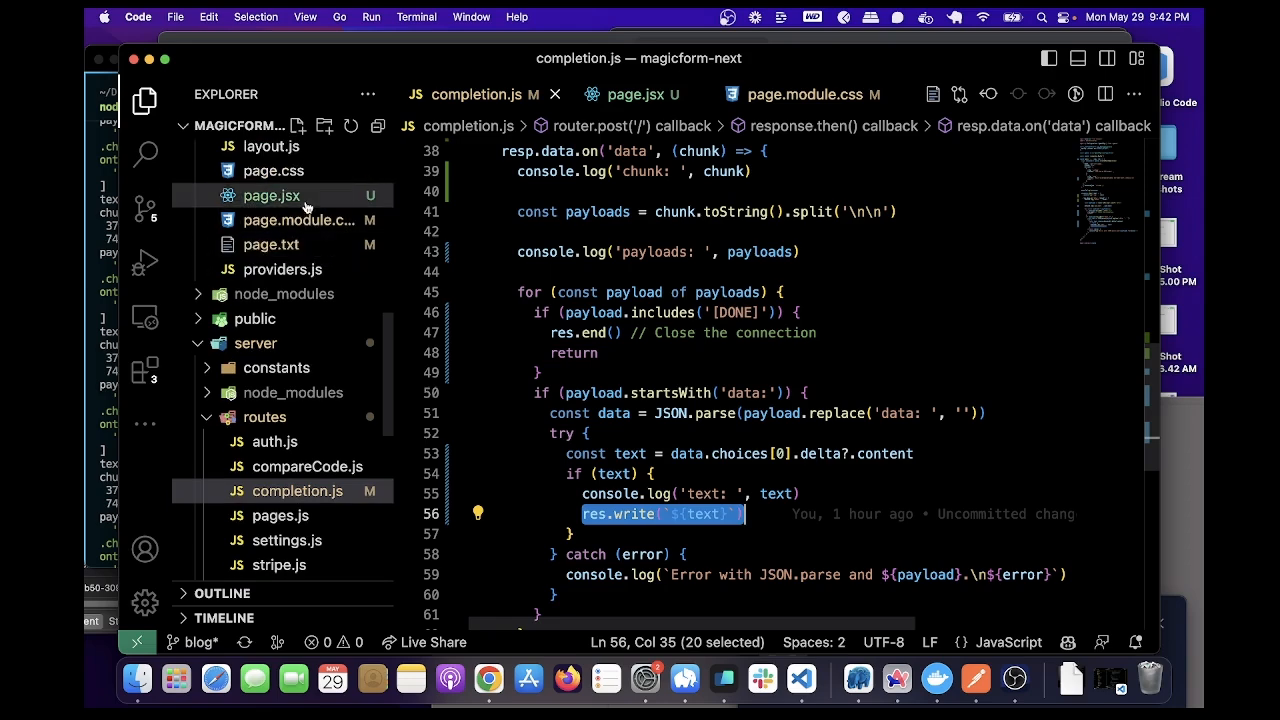
Review page.jsx's handleClick POST fetch to the completion endpoint and its stream reader loop
left_click(272, 196)
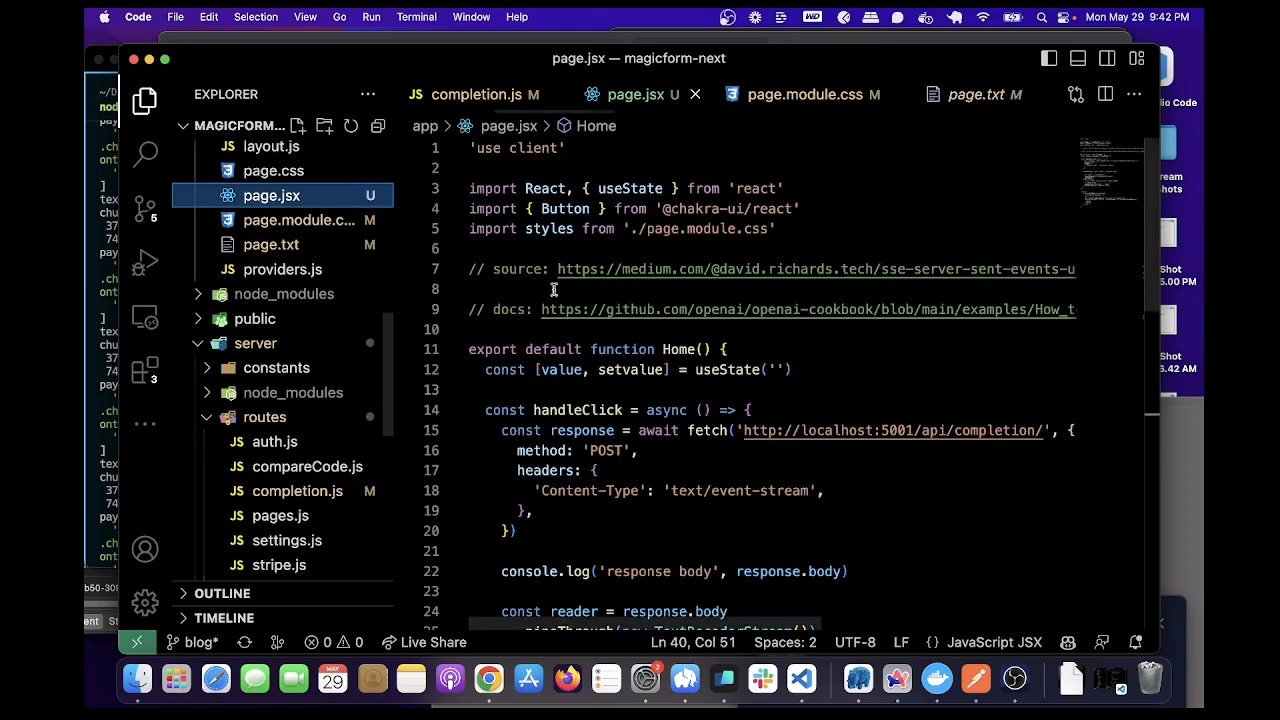
scroll("down", 3)
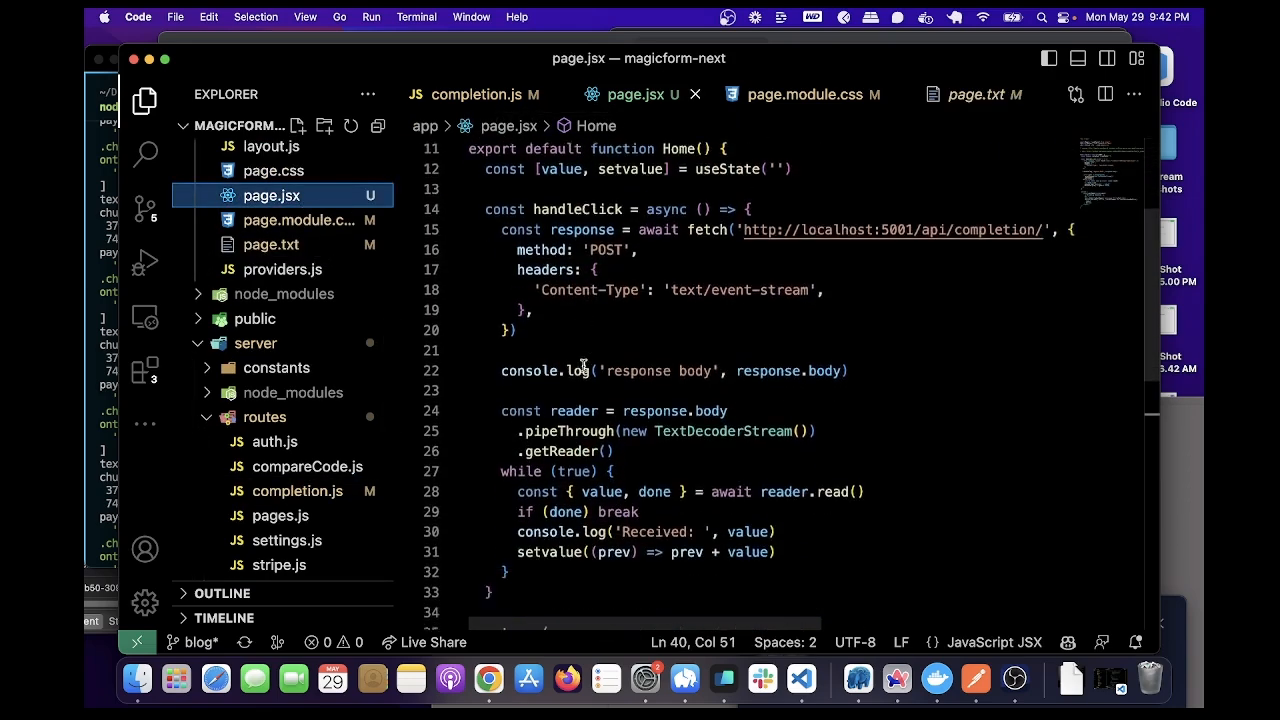
scroll("up", 3)
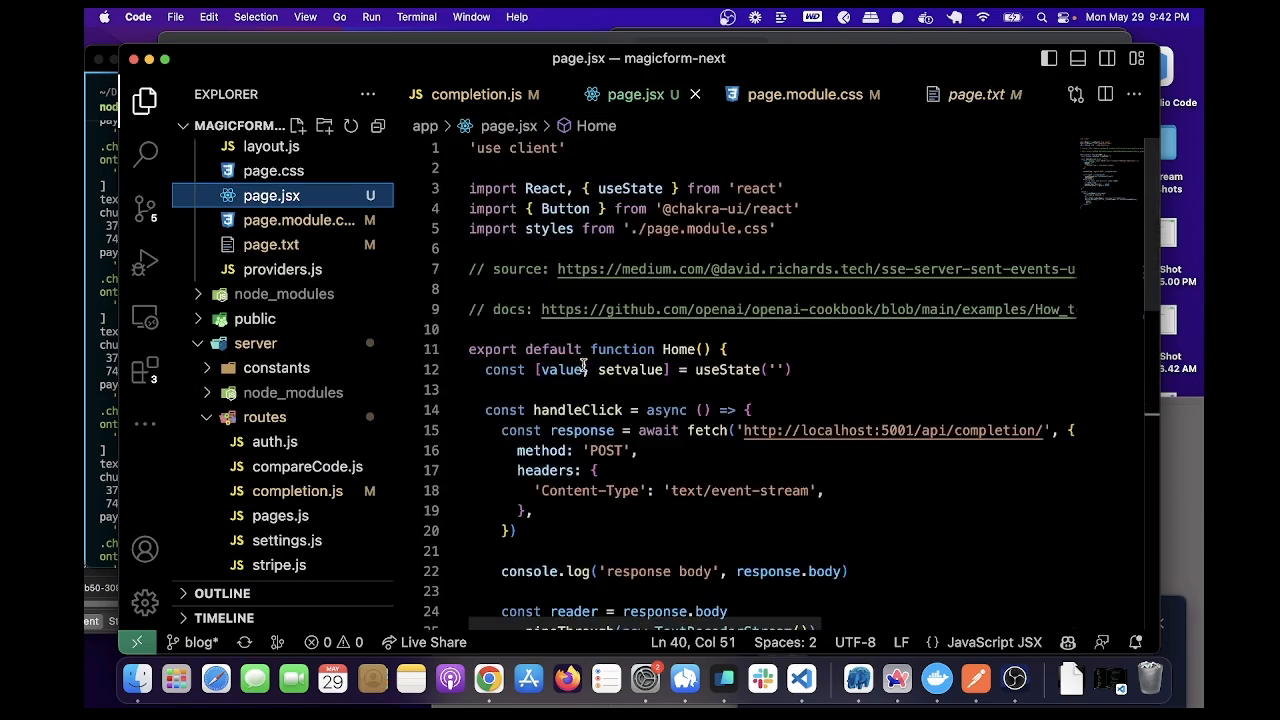
scroll("down", 3)
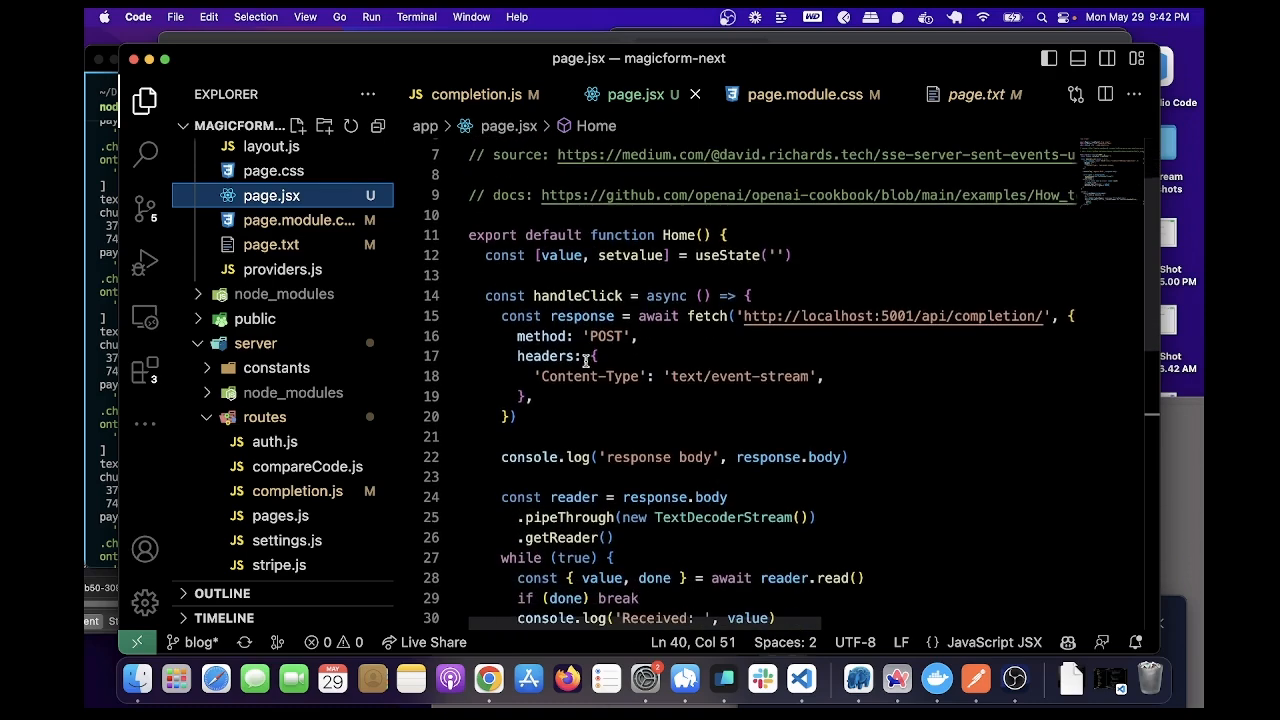
double_click(578, 296)
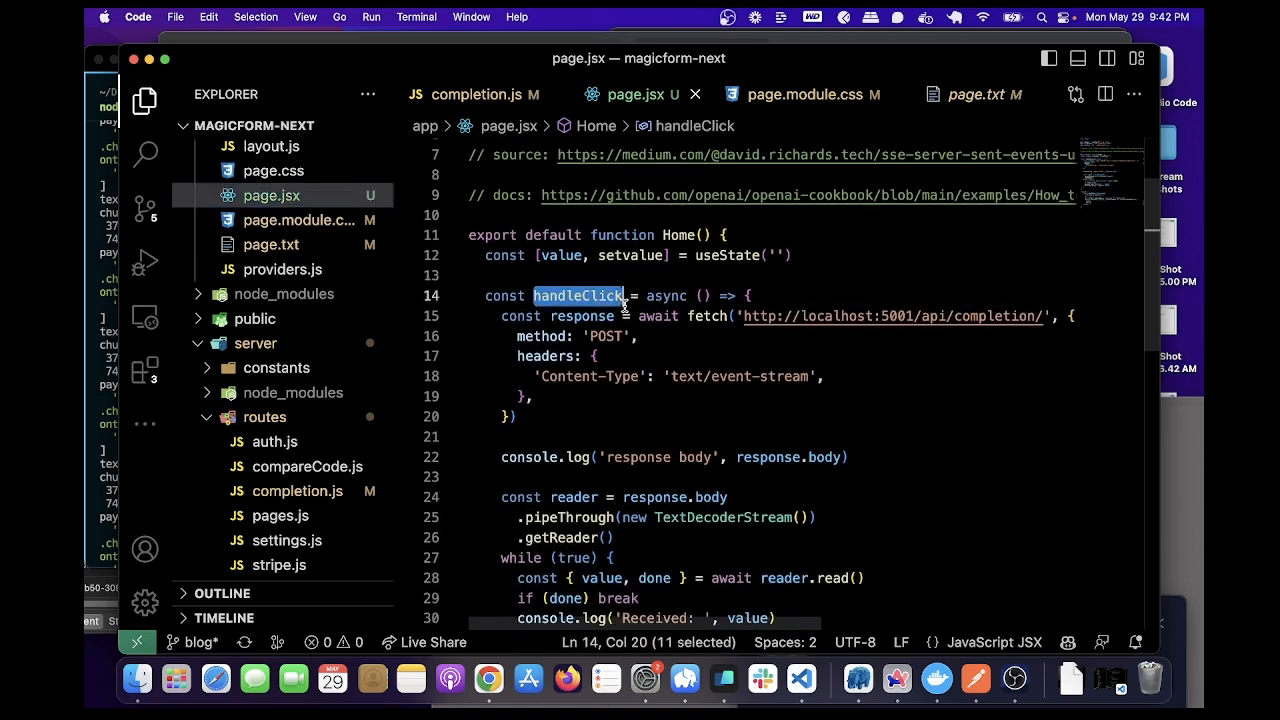
left_click(620, 412)
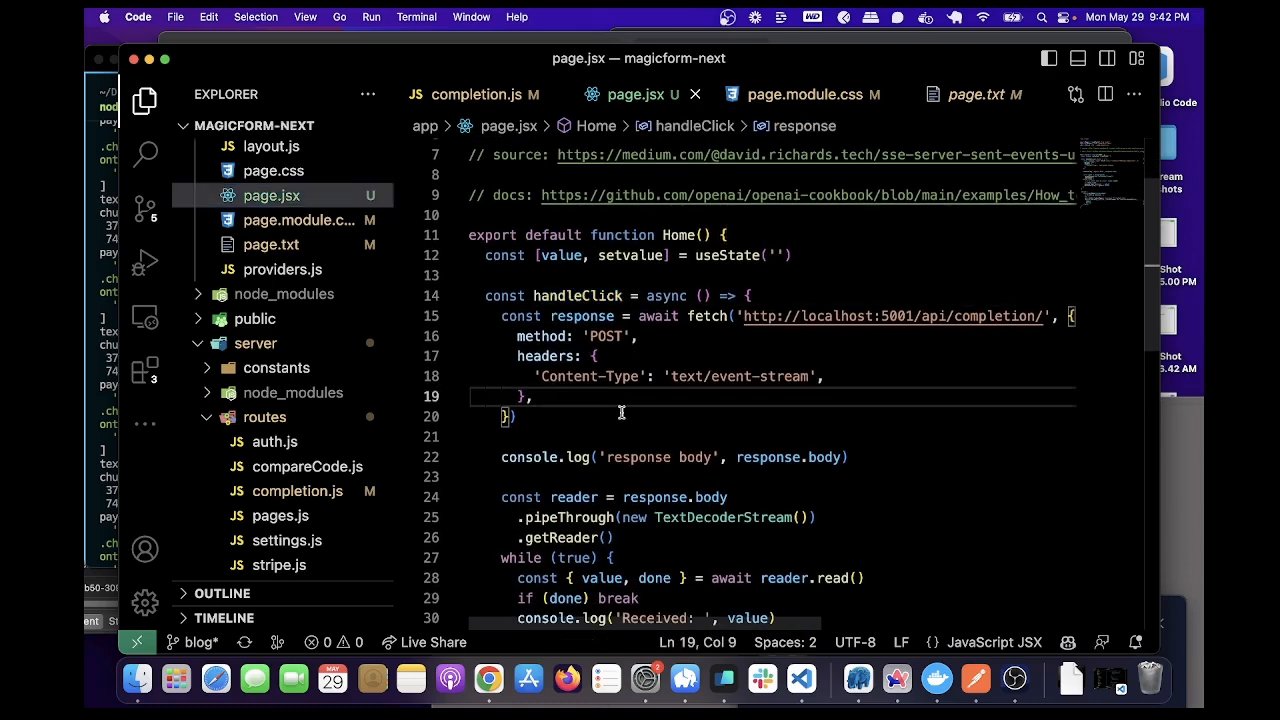
mouse_move(592, 336)
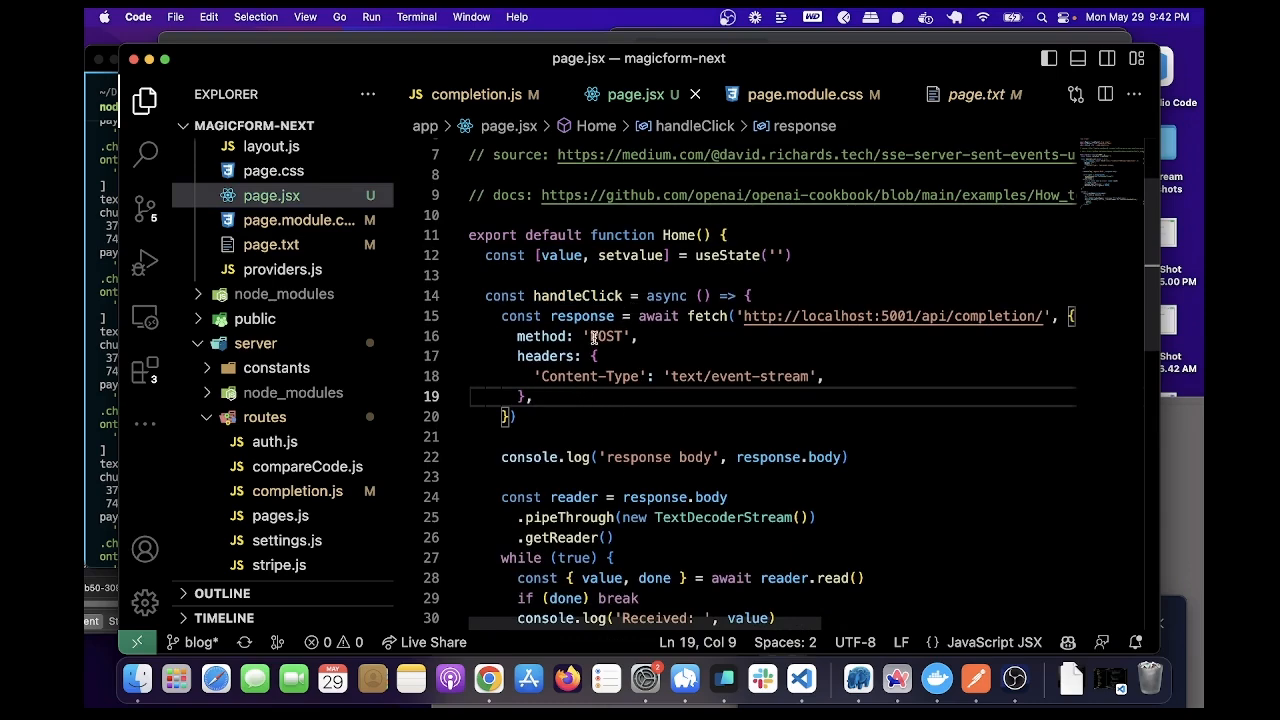
left_click_drag(744, 316, 638, 336)
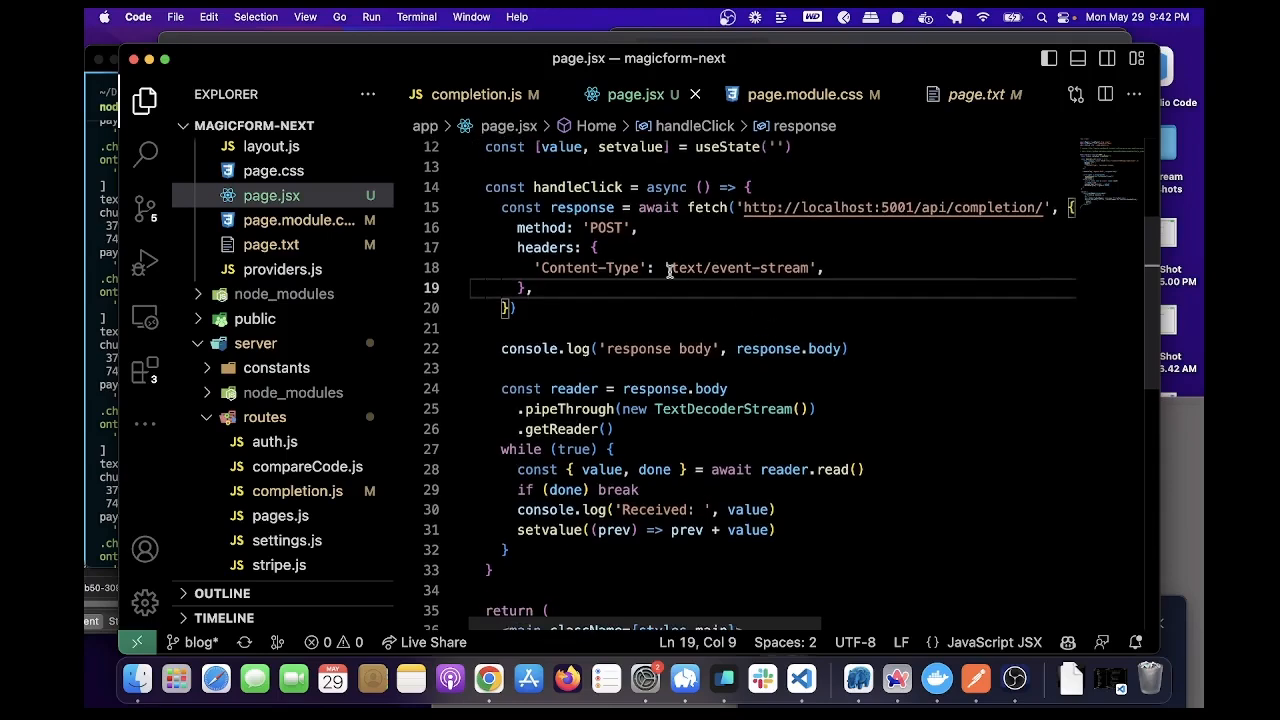
mouse_move(584, 392)
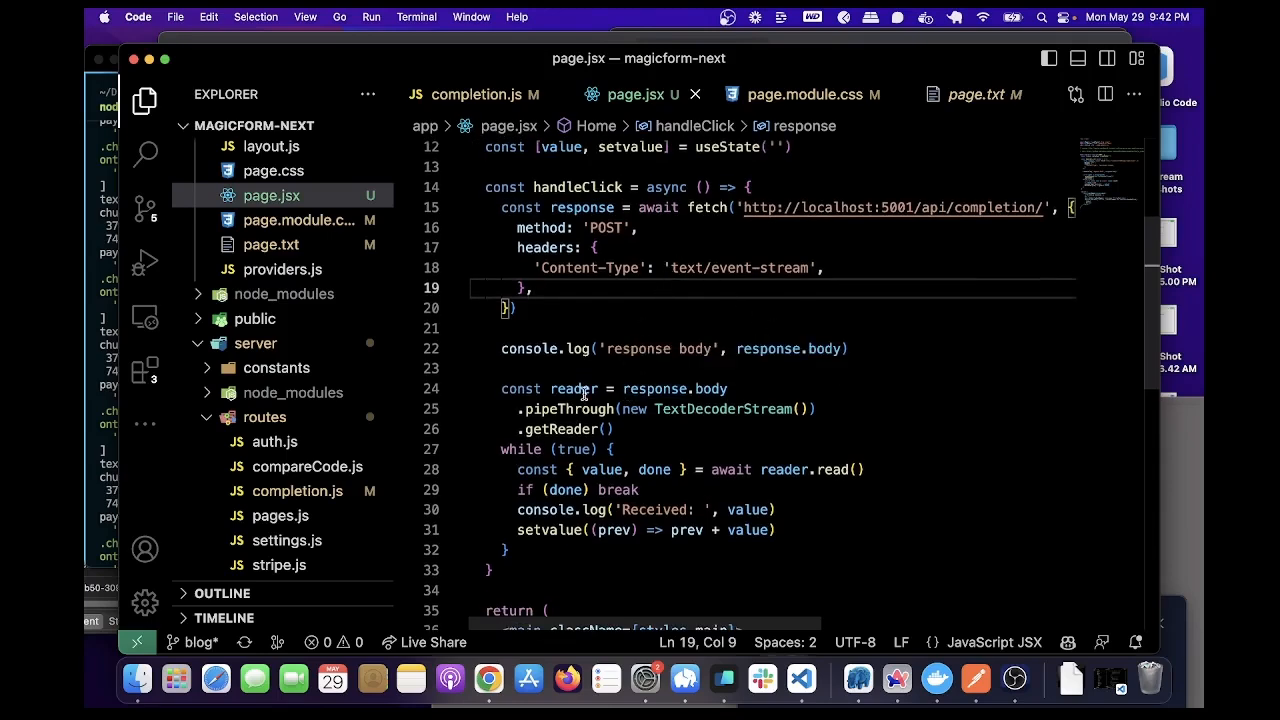
left_click_drag(500, 388, 612, 510)
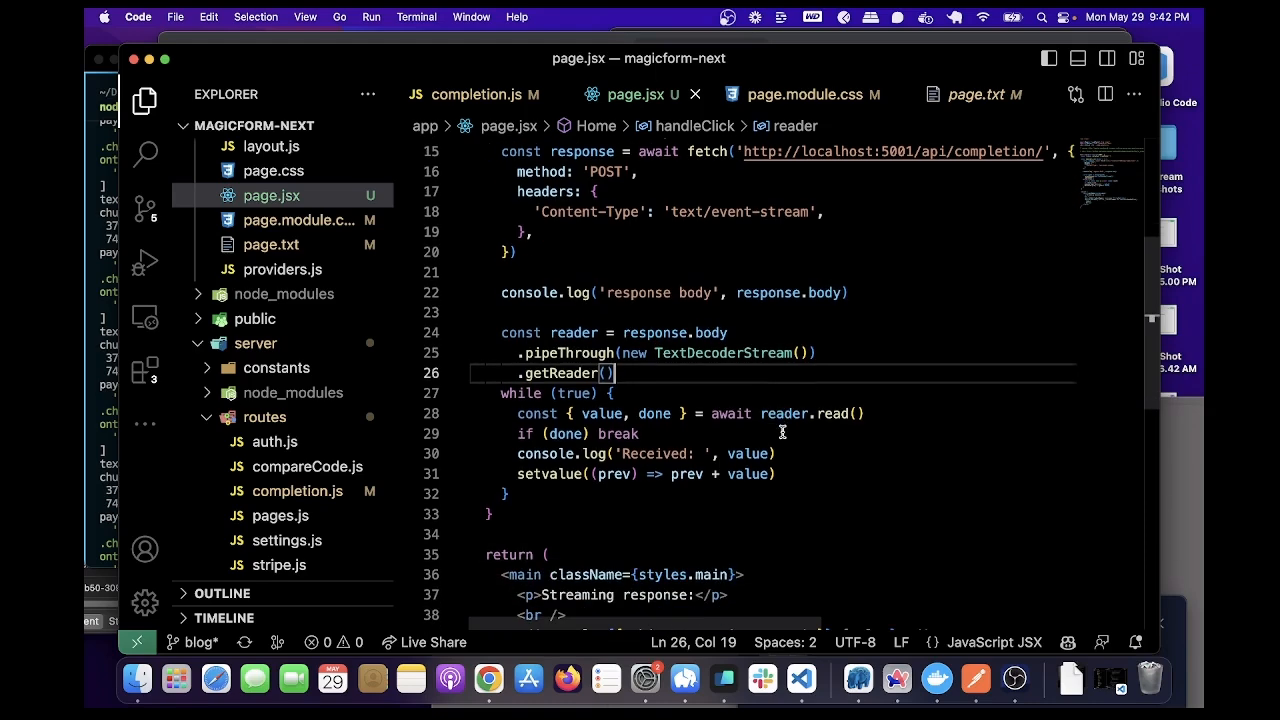
mouse_move(740, 408)
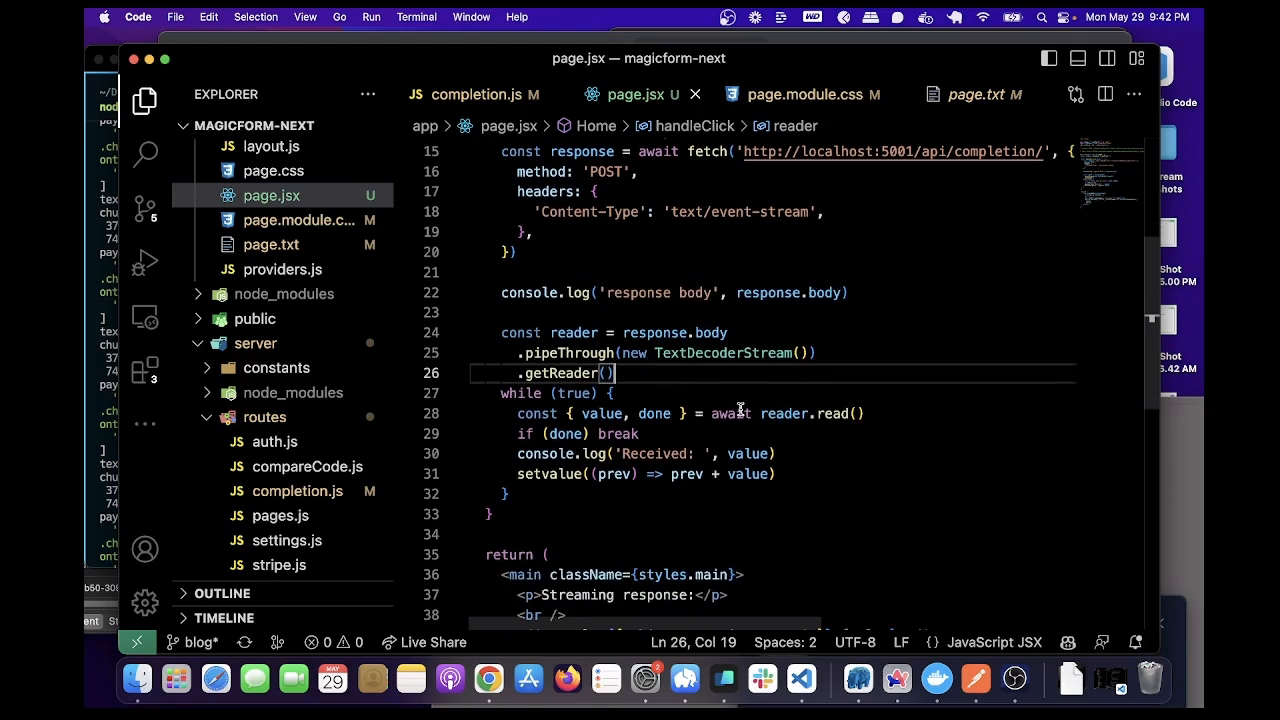
mouse_move(664, 452)
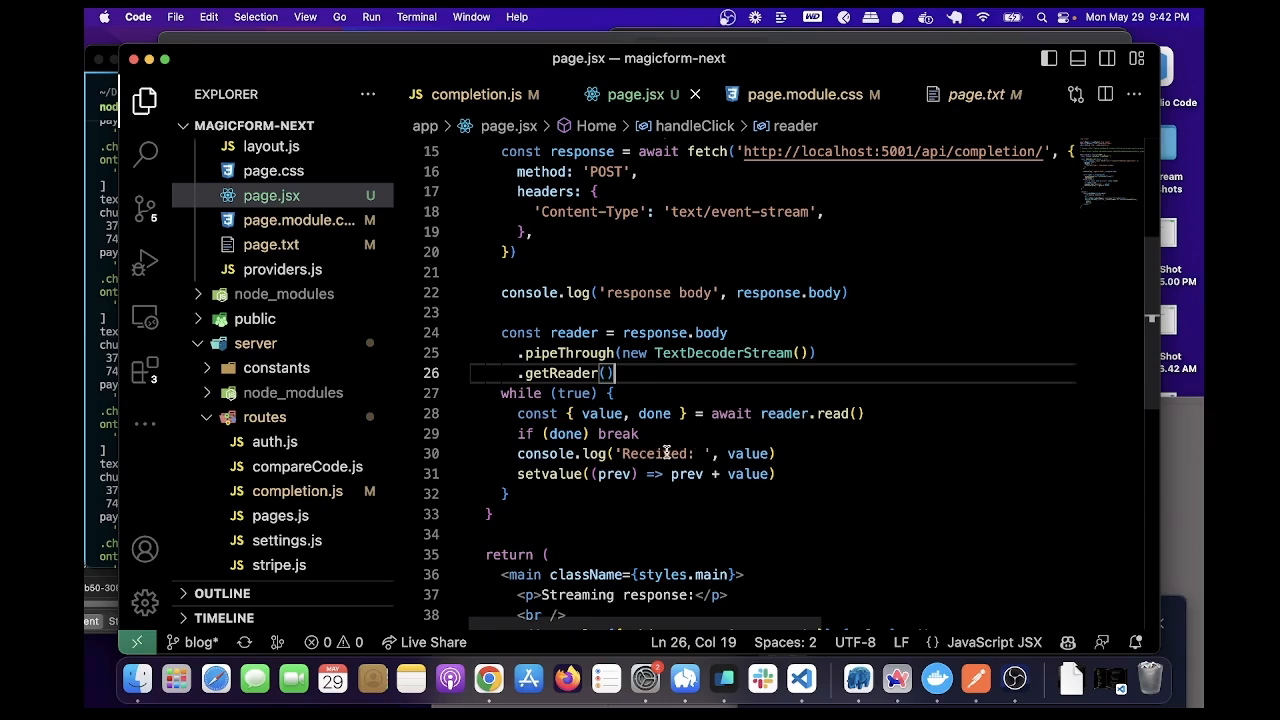
mouse_move(588, 482)
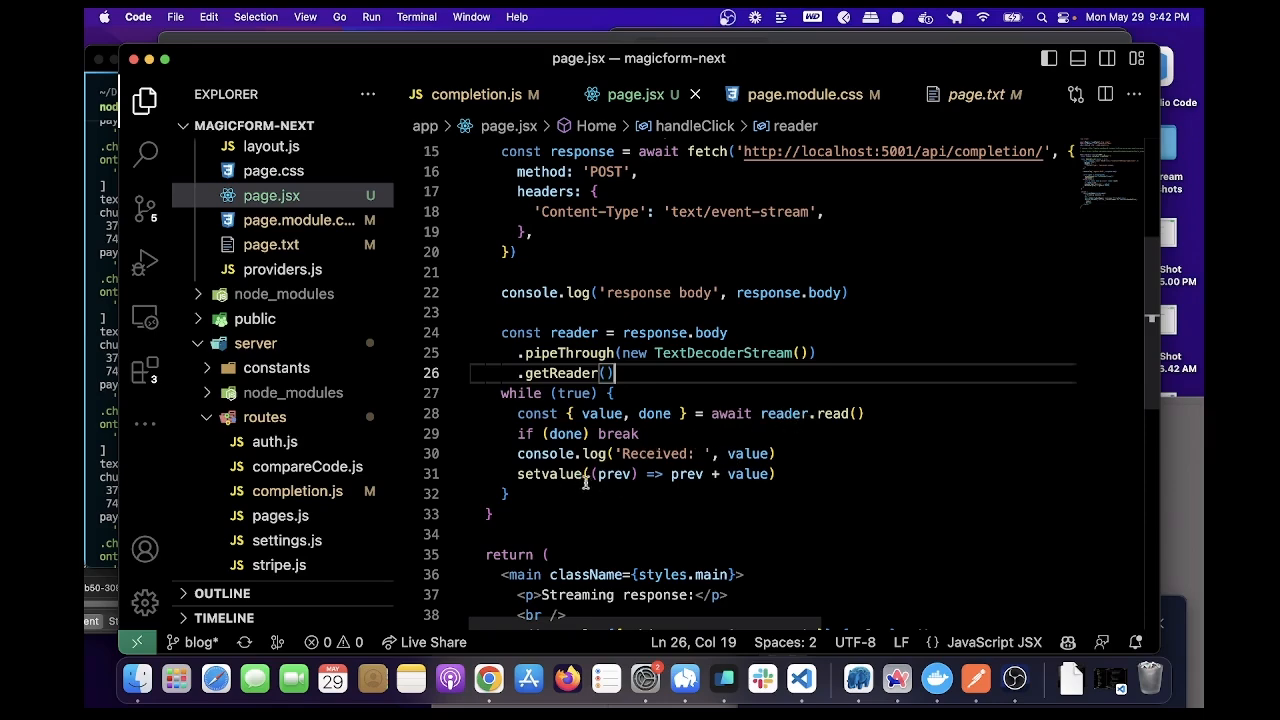
scroll("down", 3)
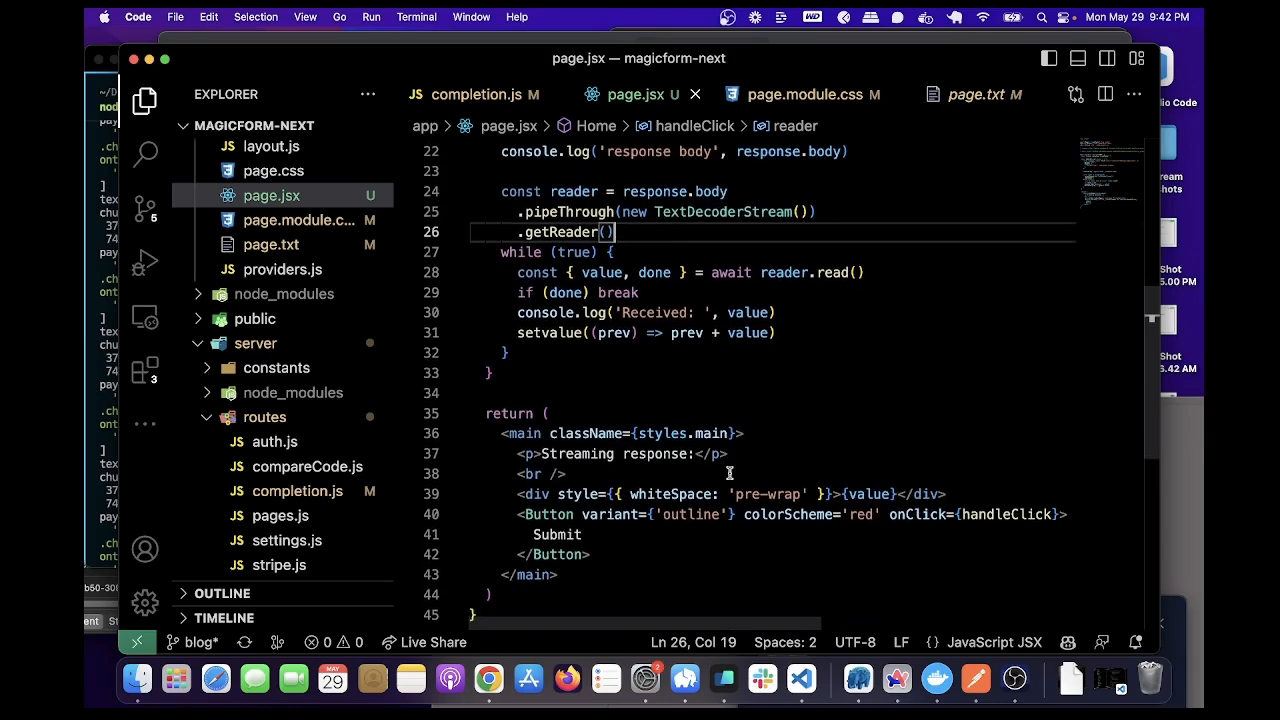
scroll("up", 3)
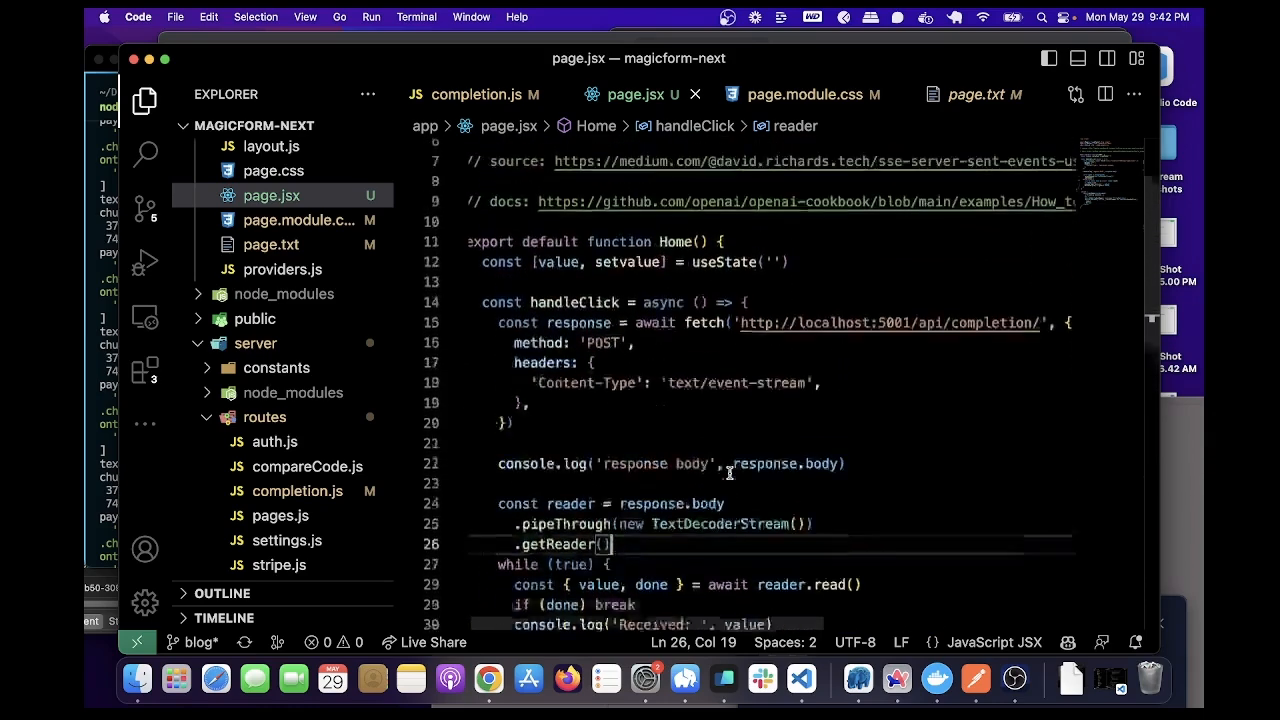
scroll("up", 3)
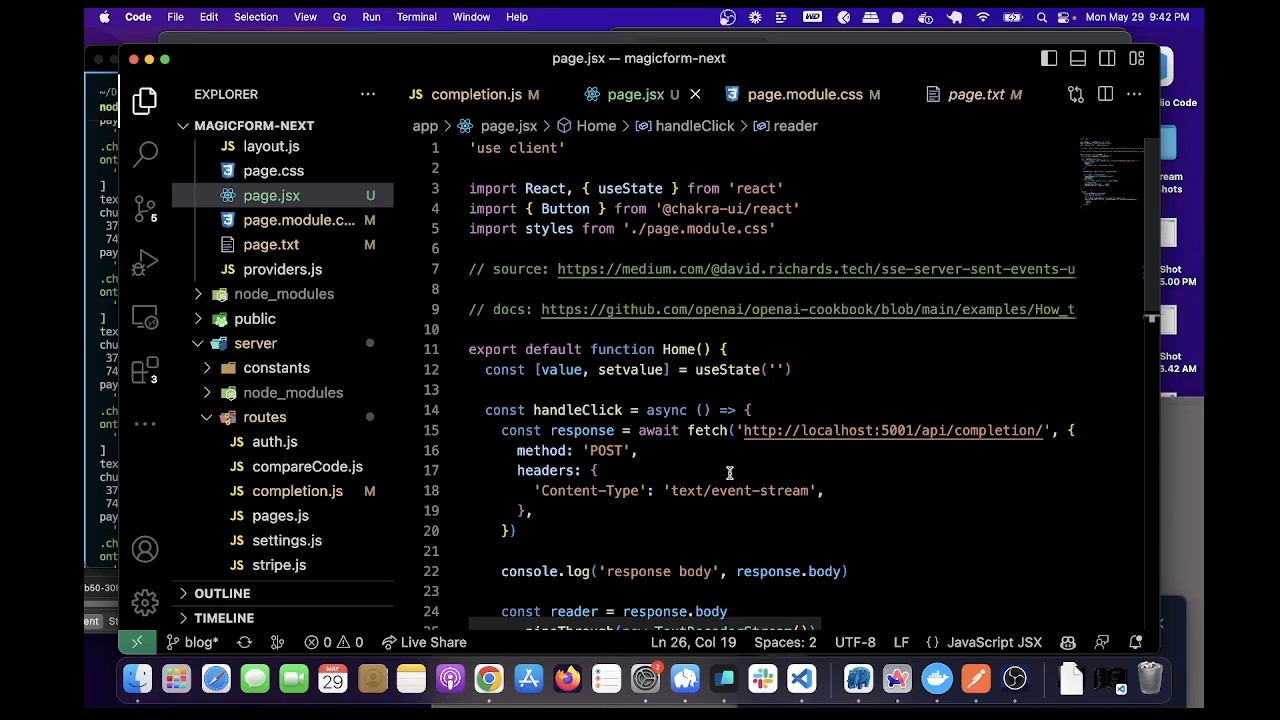
scroll("down", 3)
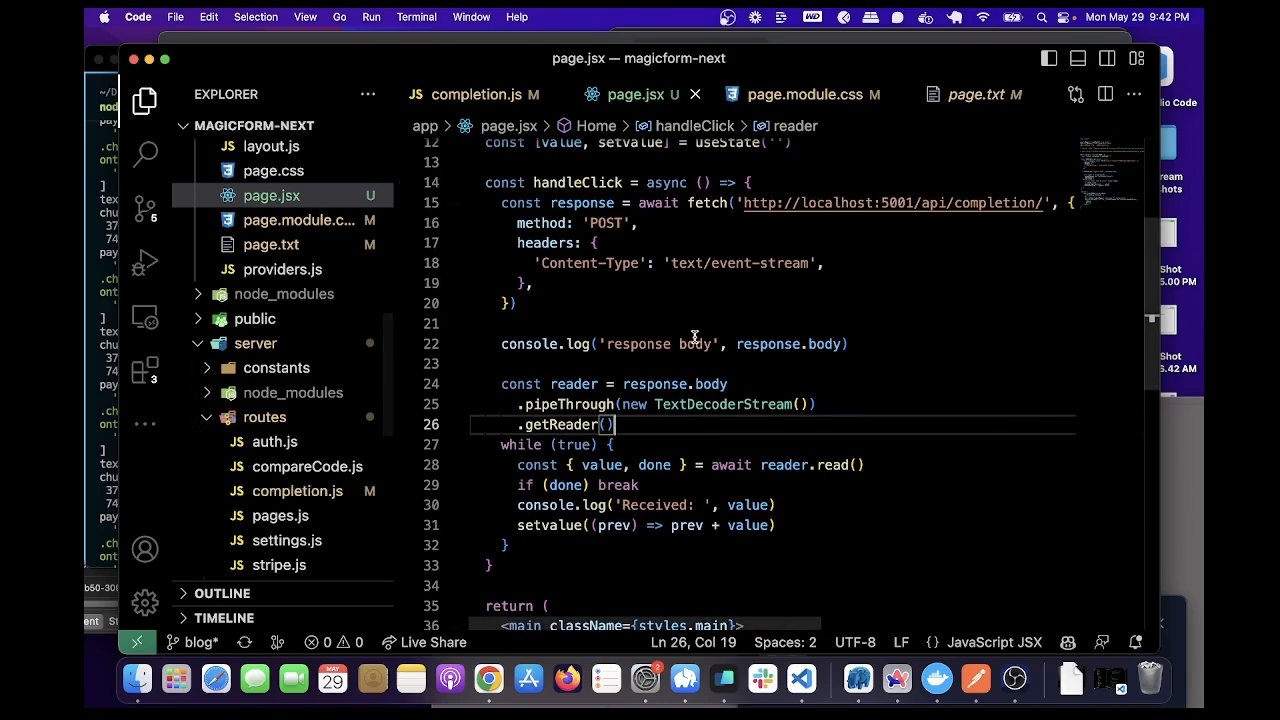
mouse_move(848, 252)
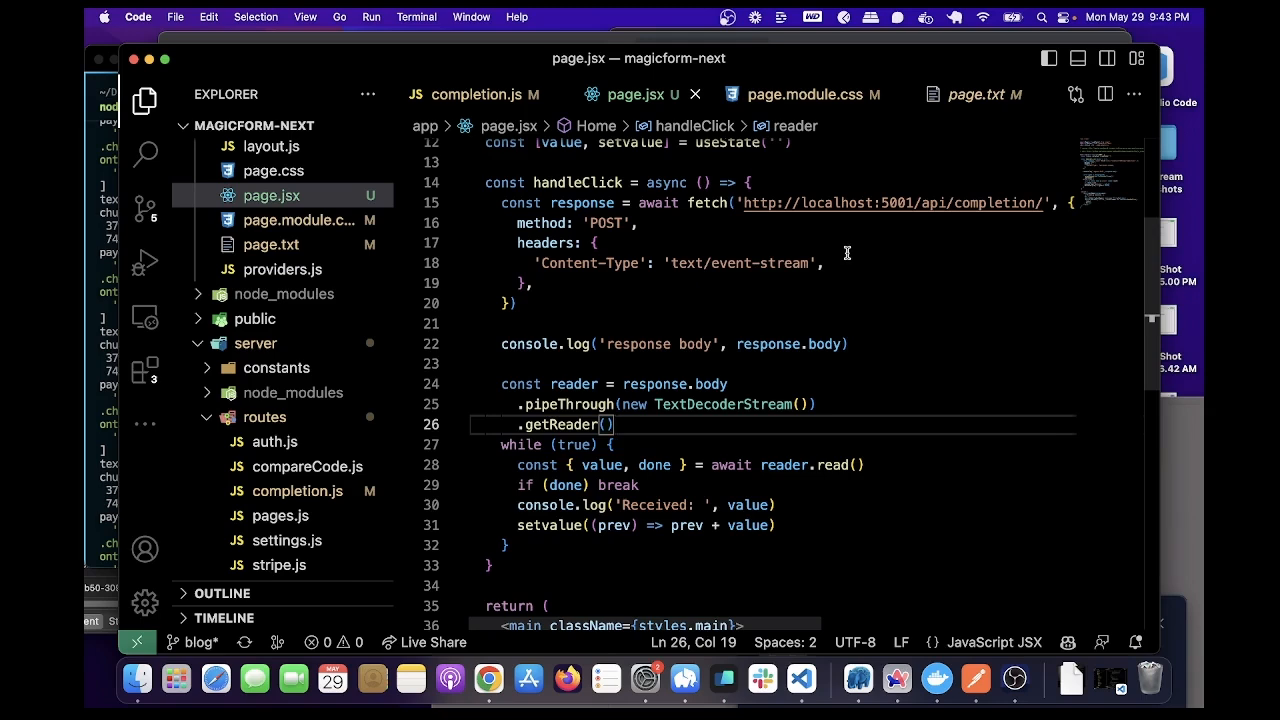
mouse_move(850, 300)
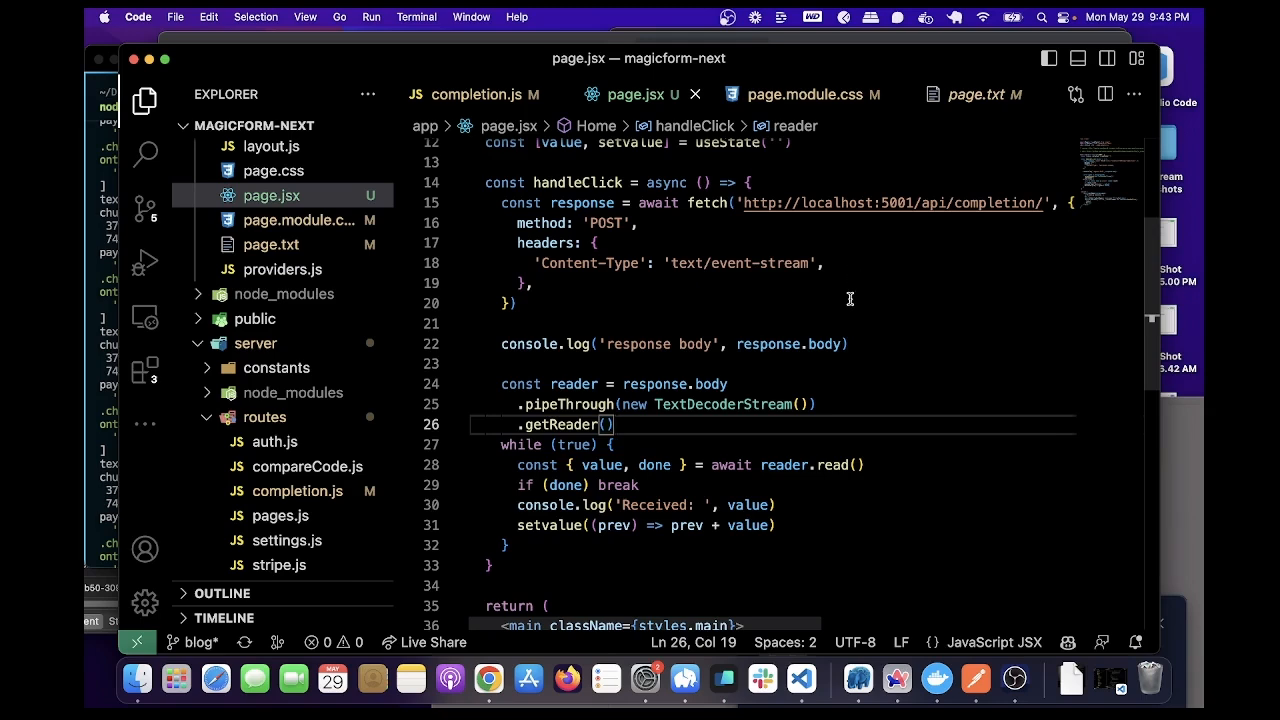
mouse_move(1020, 684)
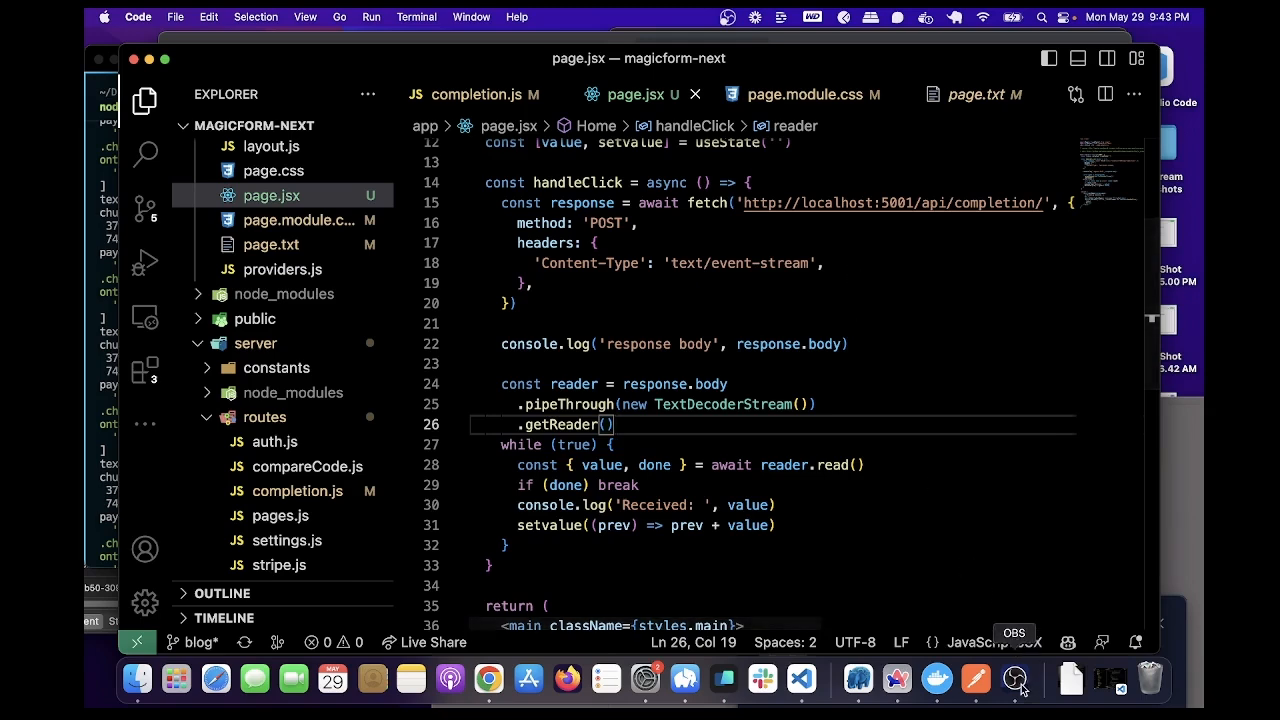